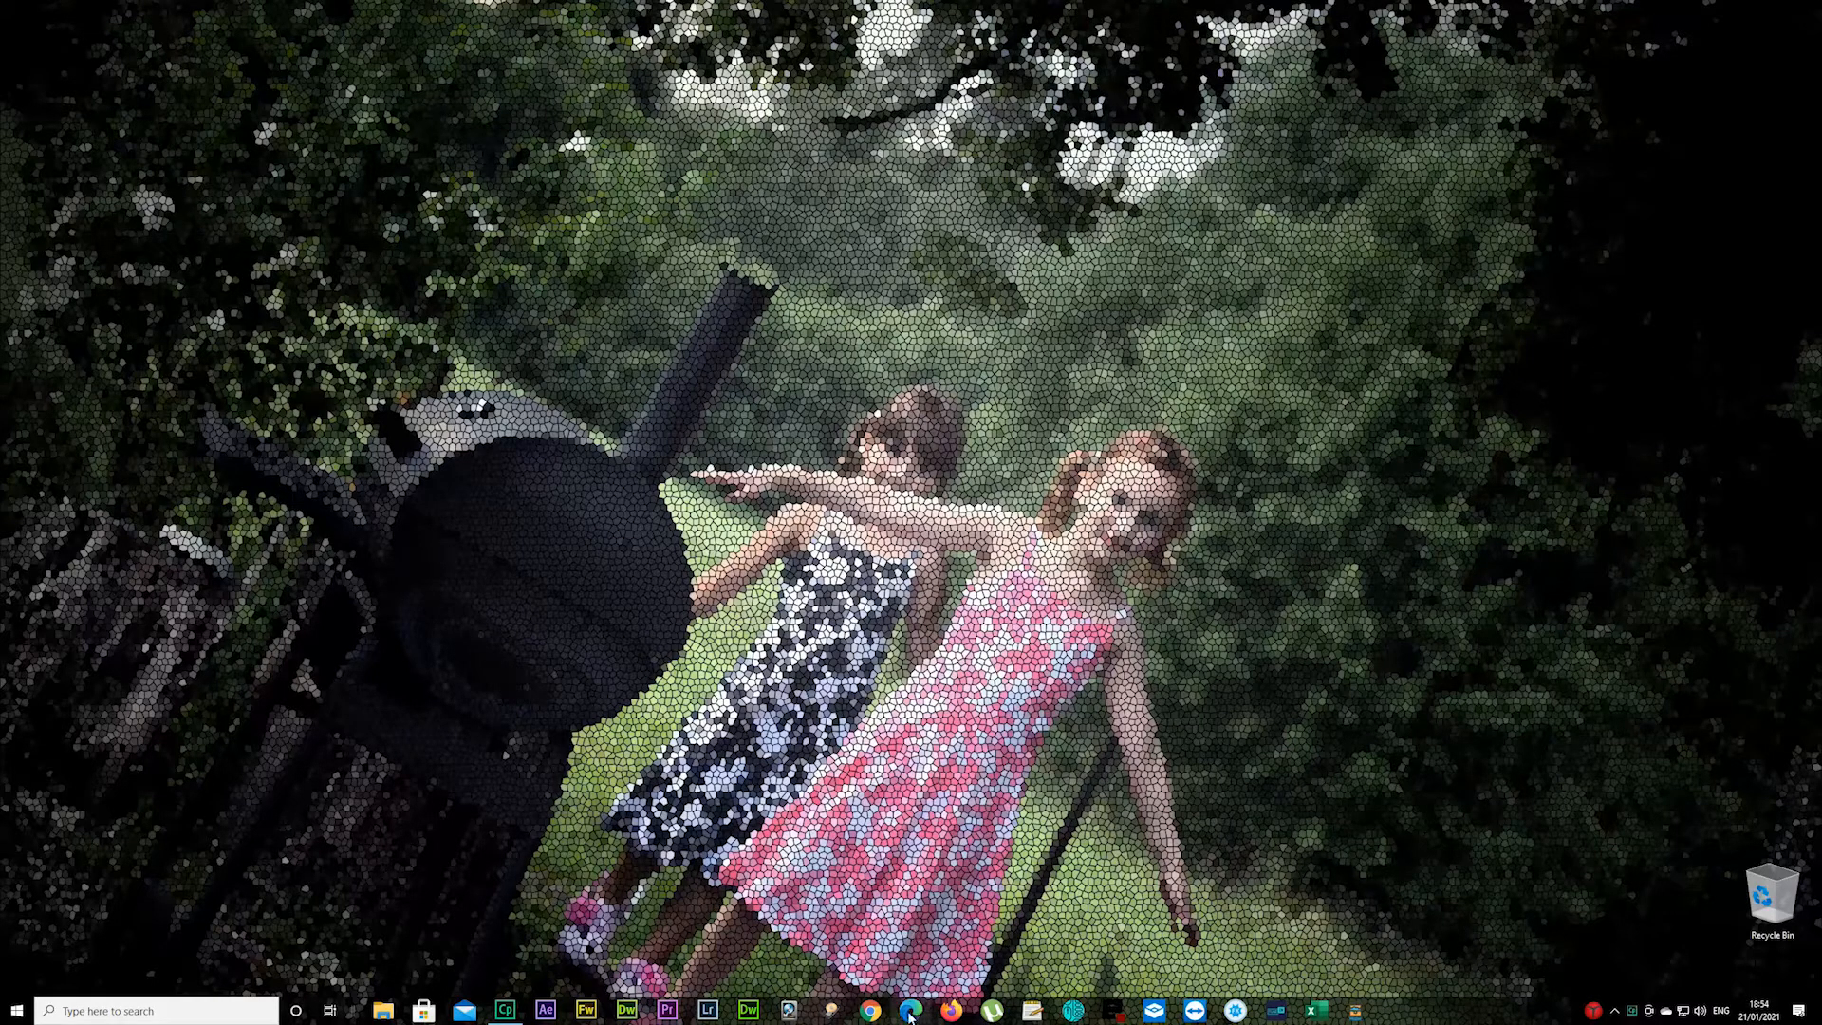
mouse_move(911, 1010)
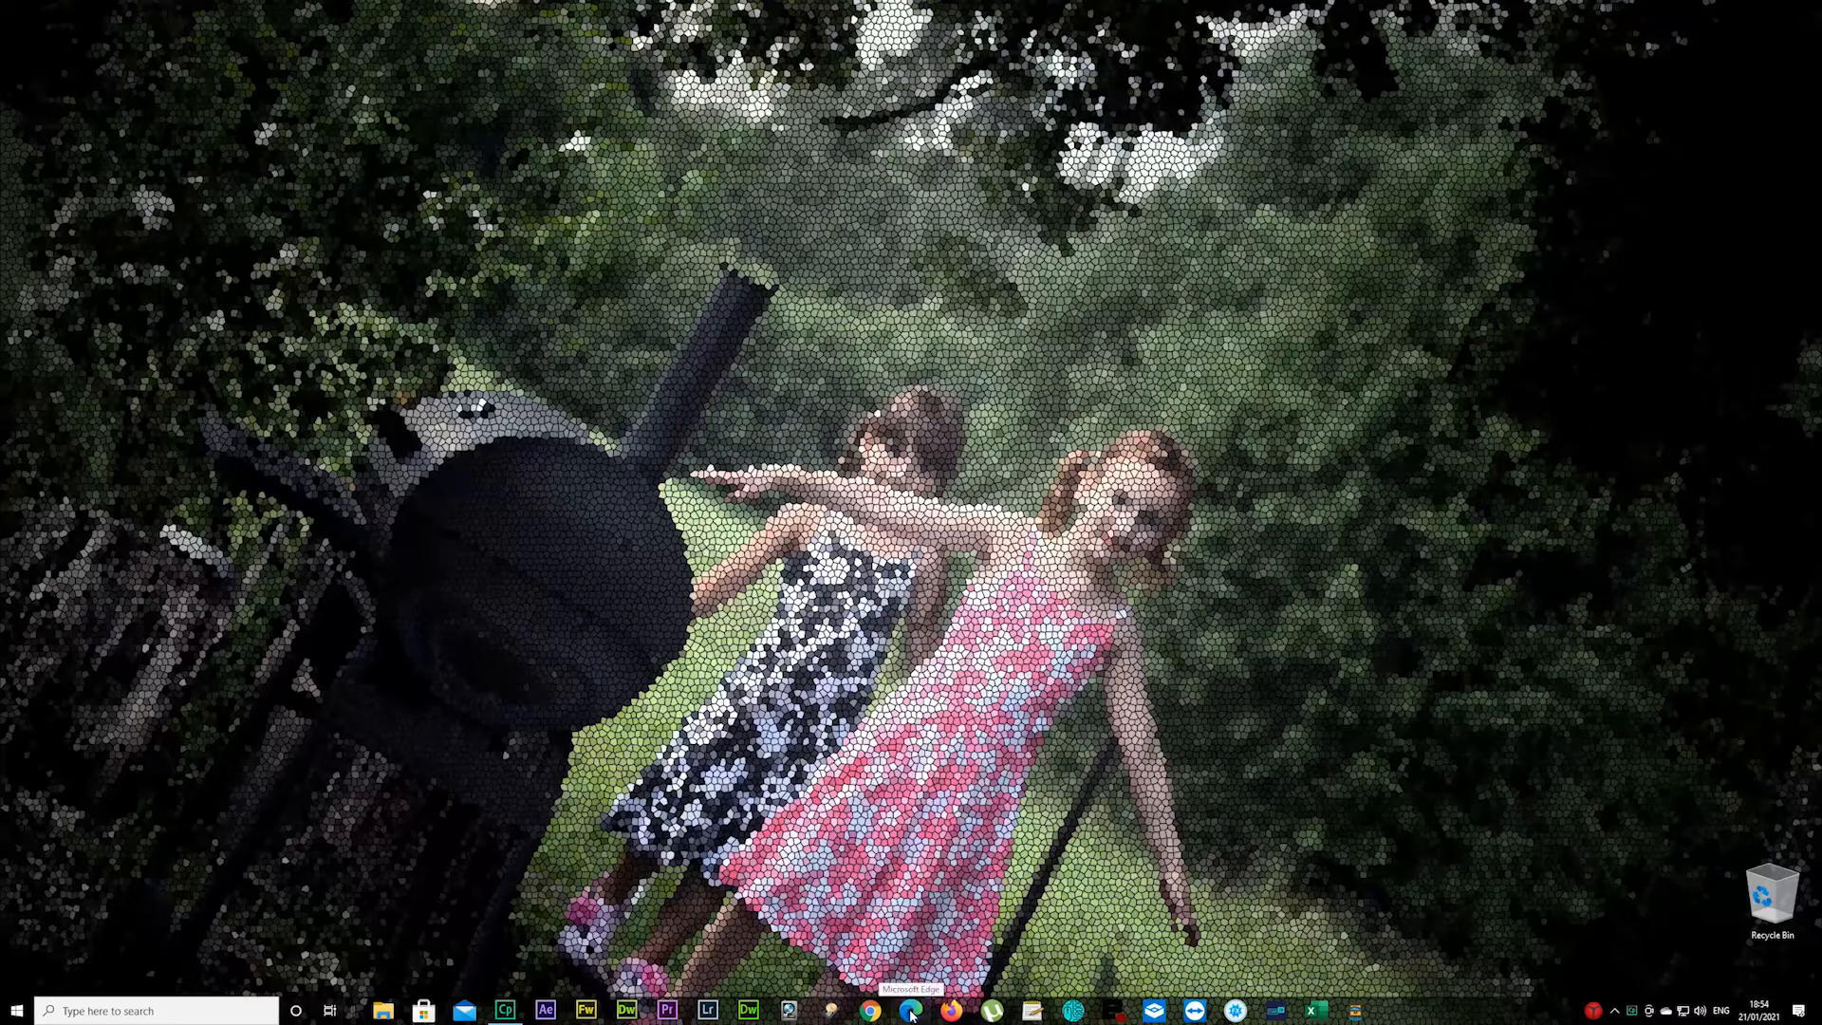
Launch Edge from the taskbar and navigate to toxicnerd.com
left_click(869, 1009)
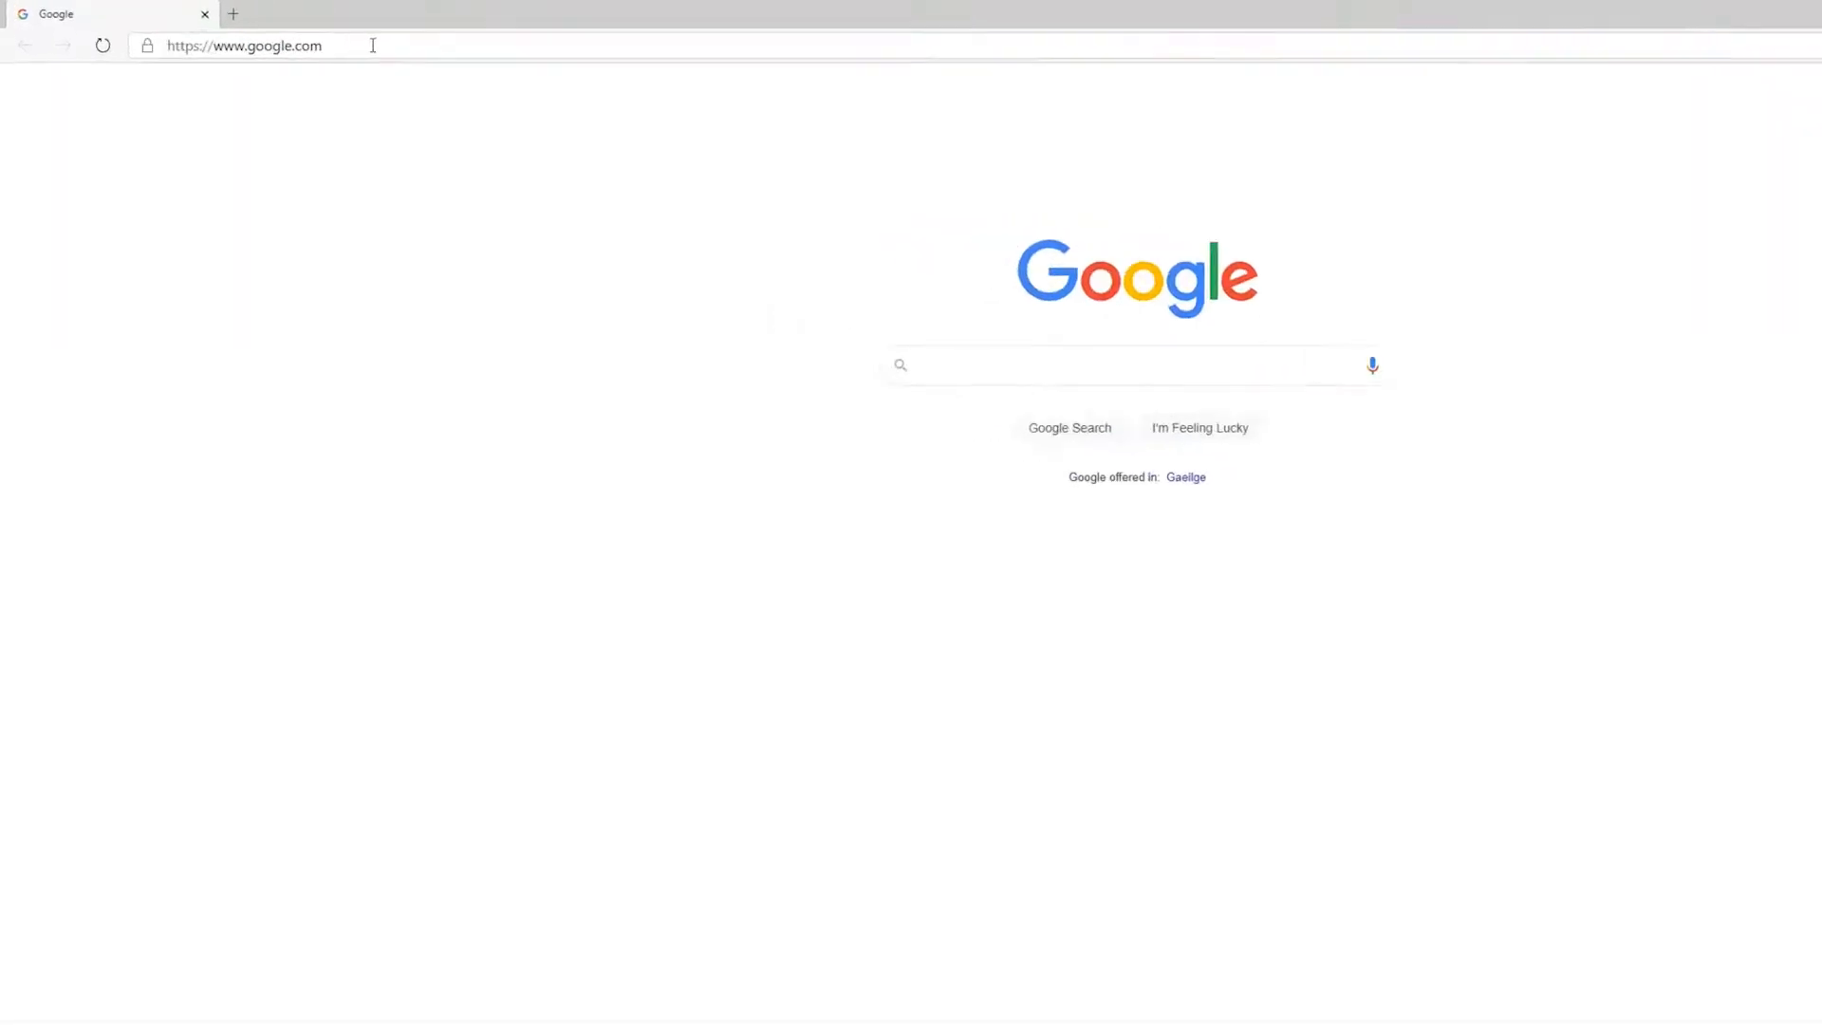
type("toxicnerd.c")
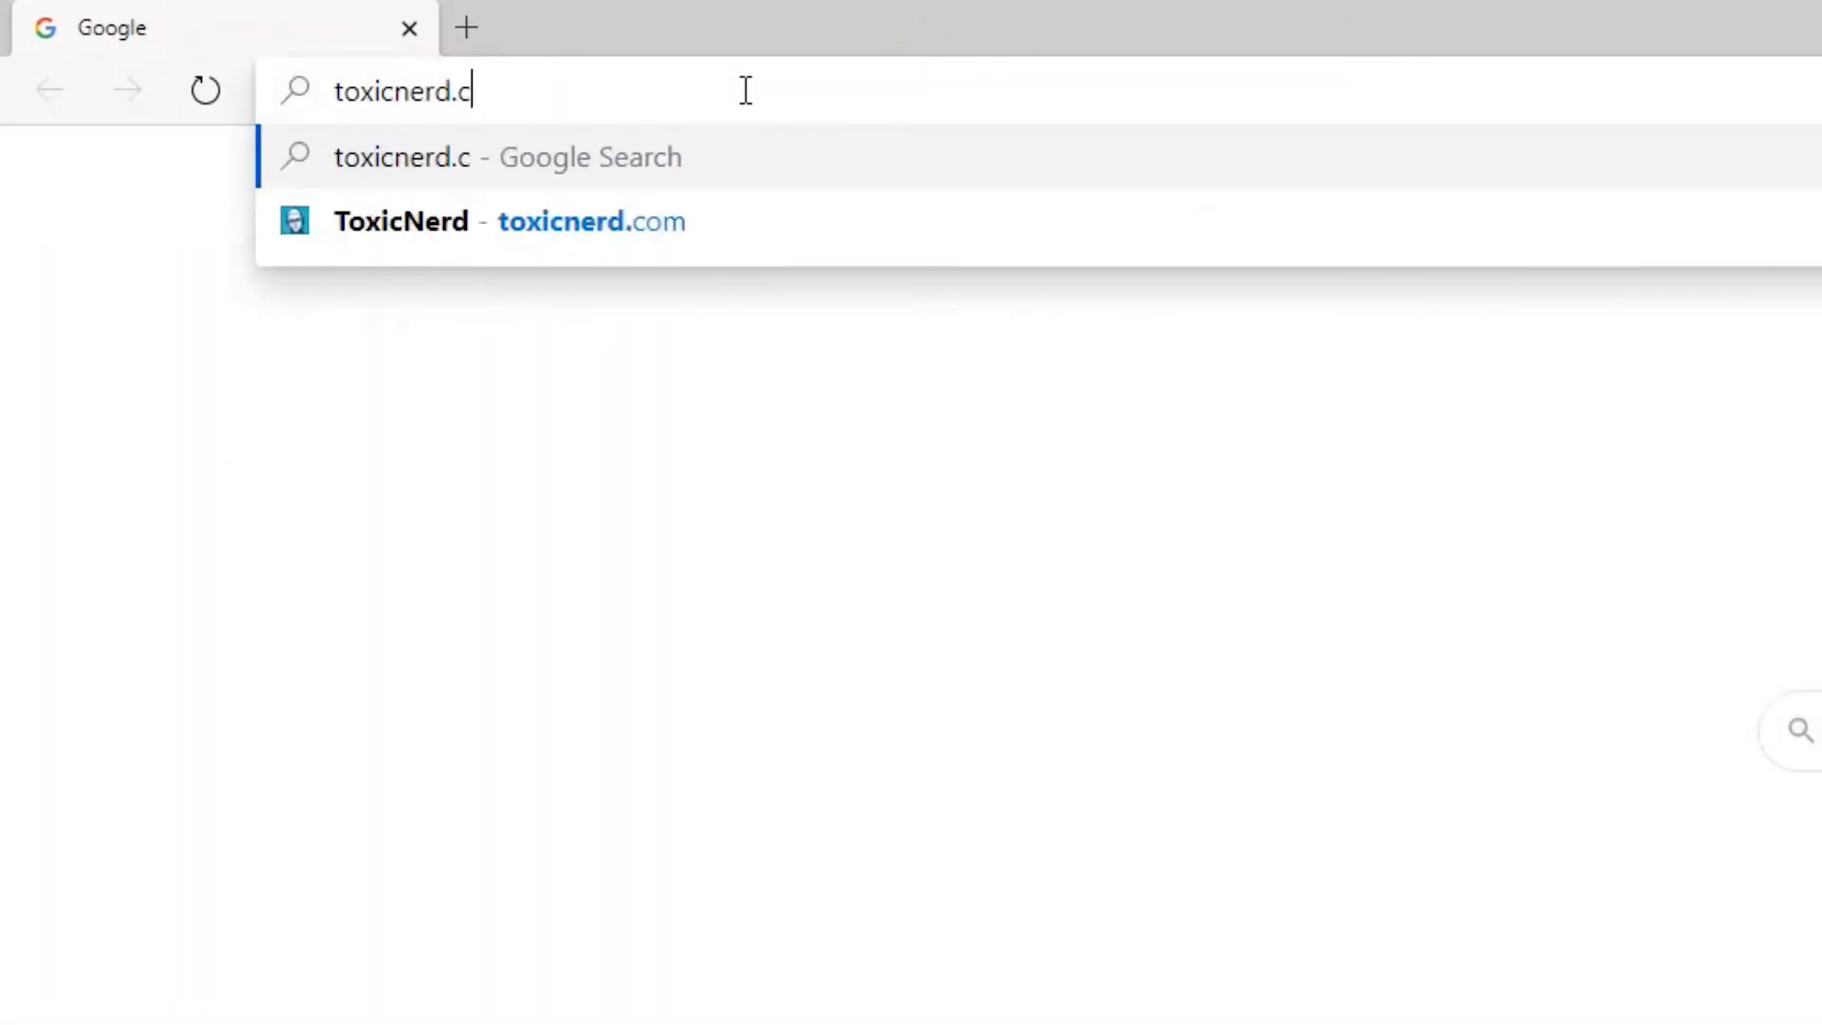
type("om")
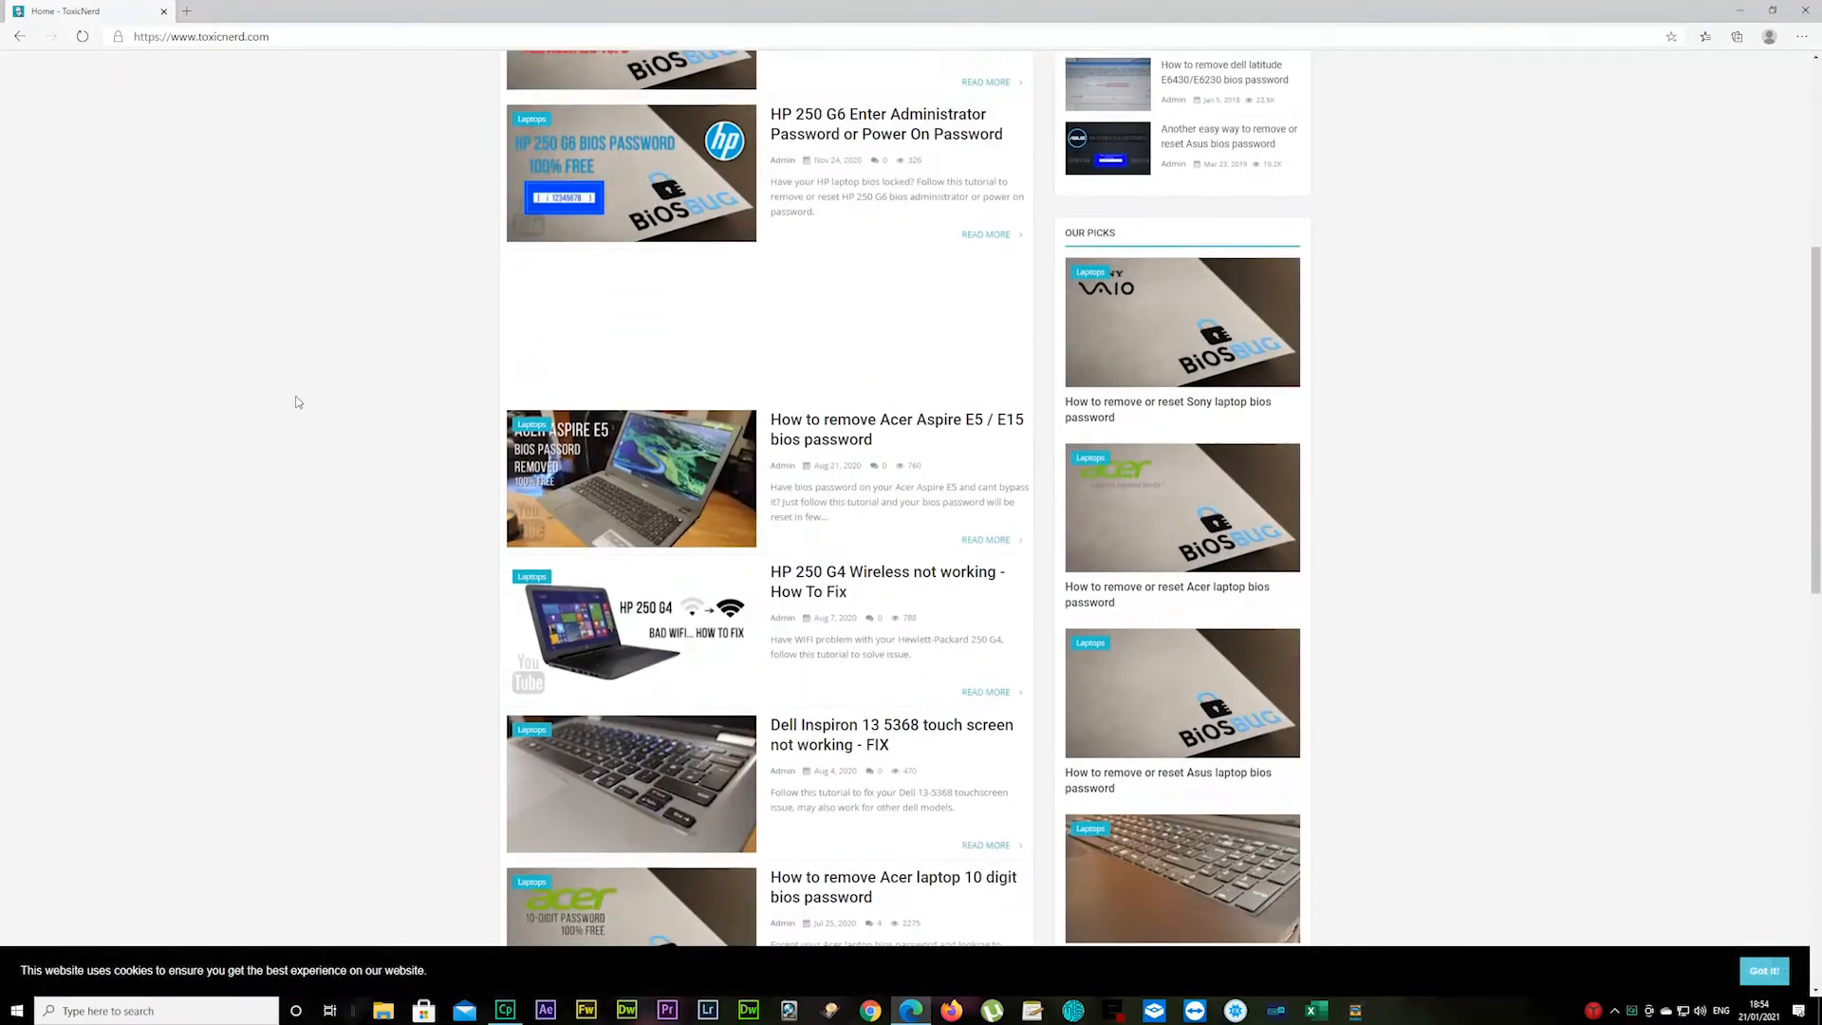
Open the 'Lightscribe still available for Windows 10 / How to install' post and reach its Download buttons
scroll("down", 3)
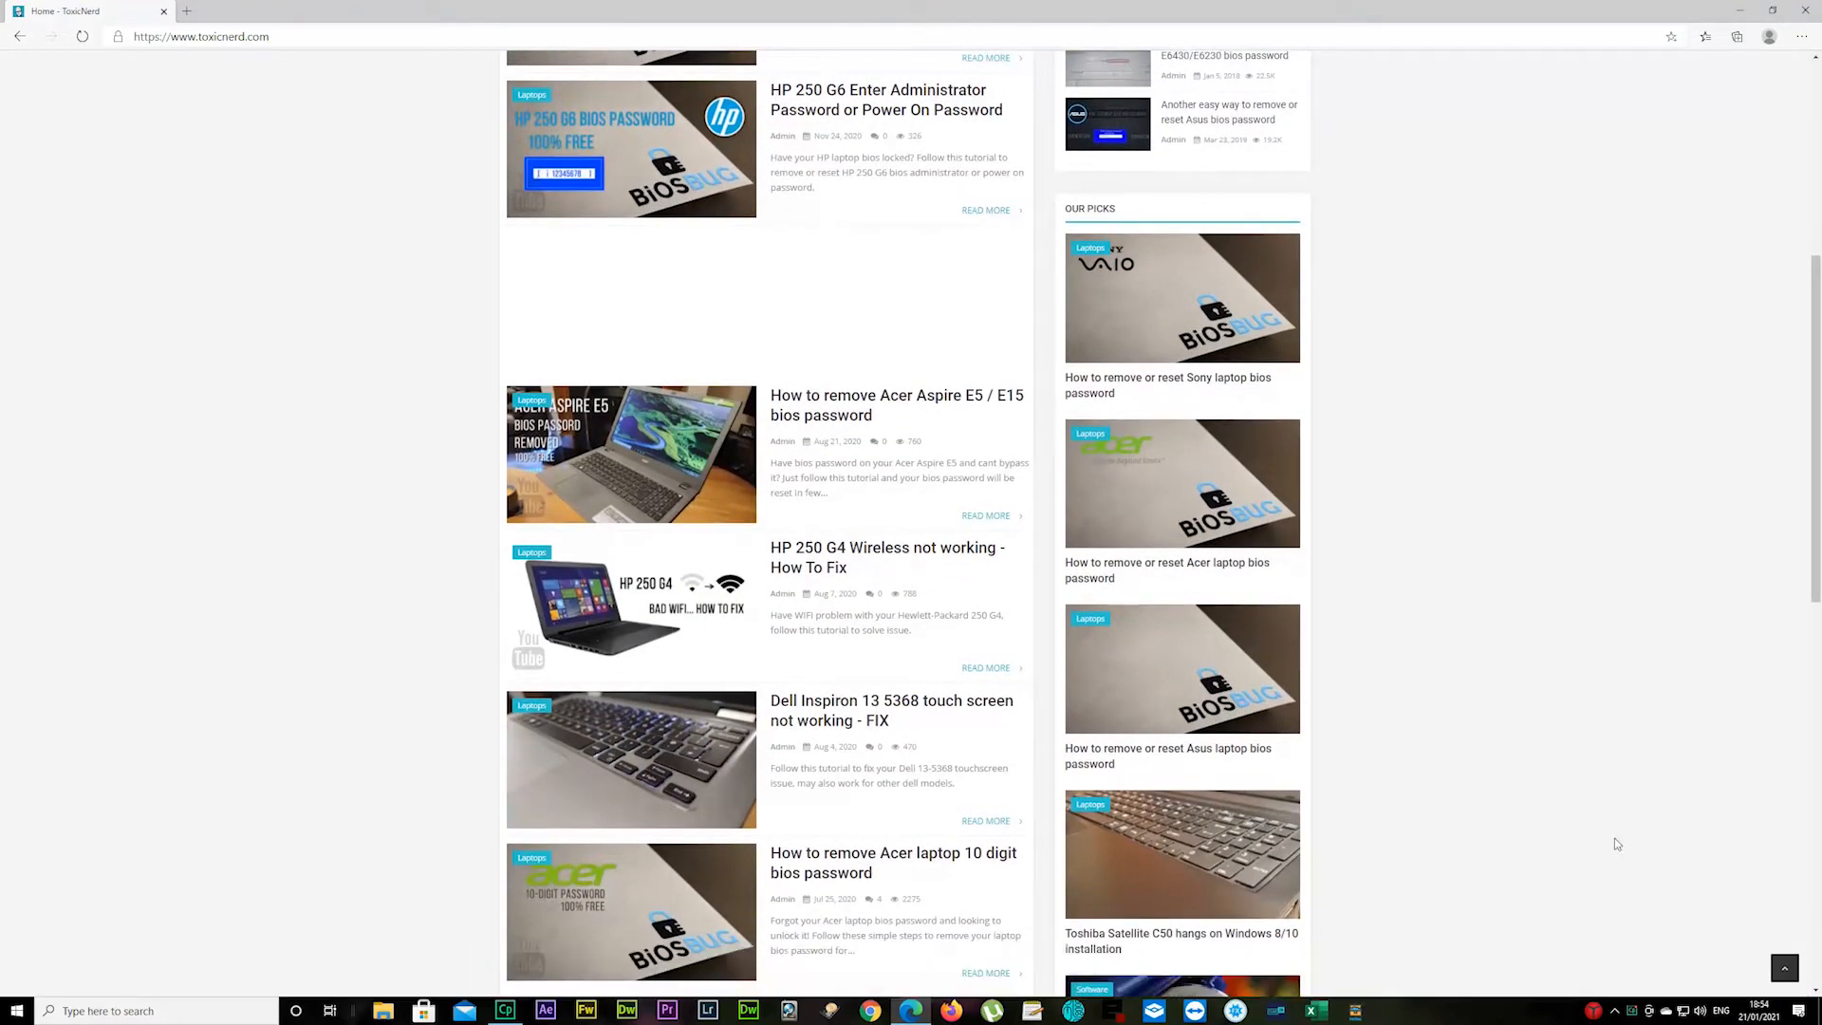
scroll("down", 3)
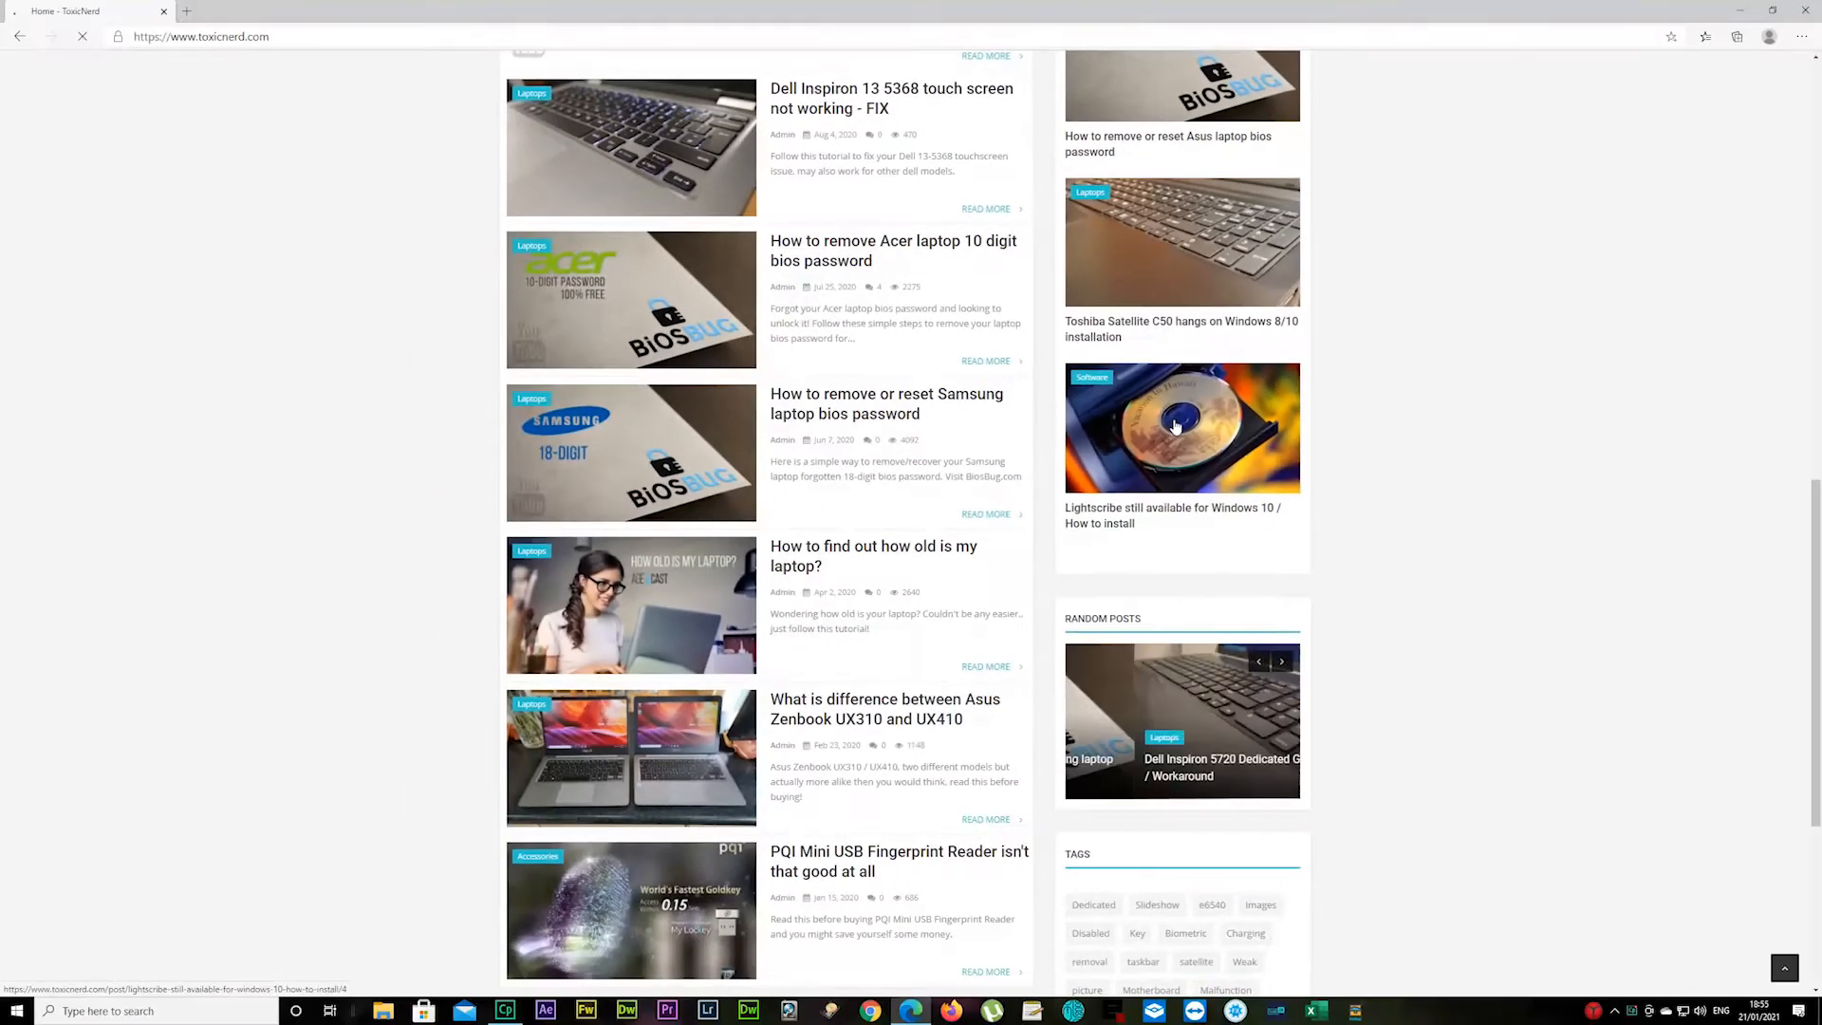
left_click(1181, 427)
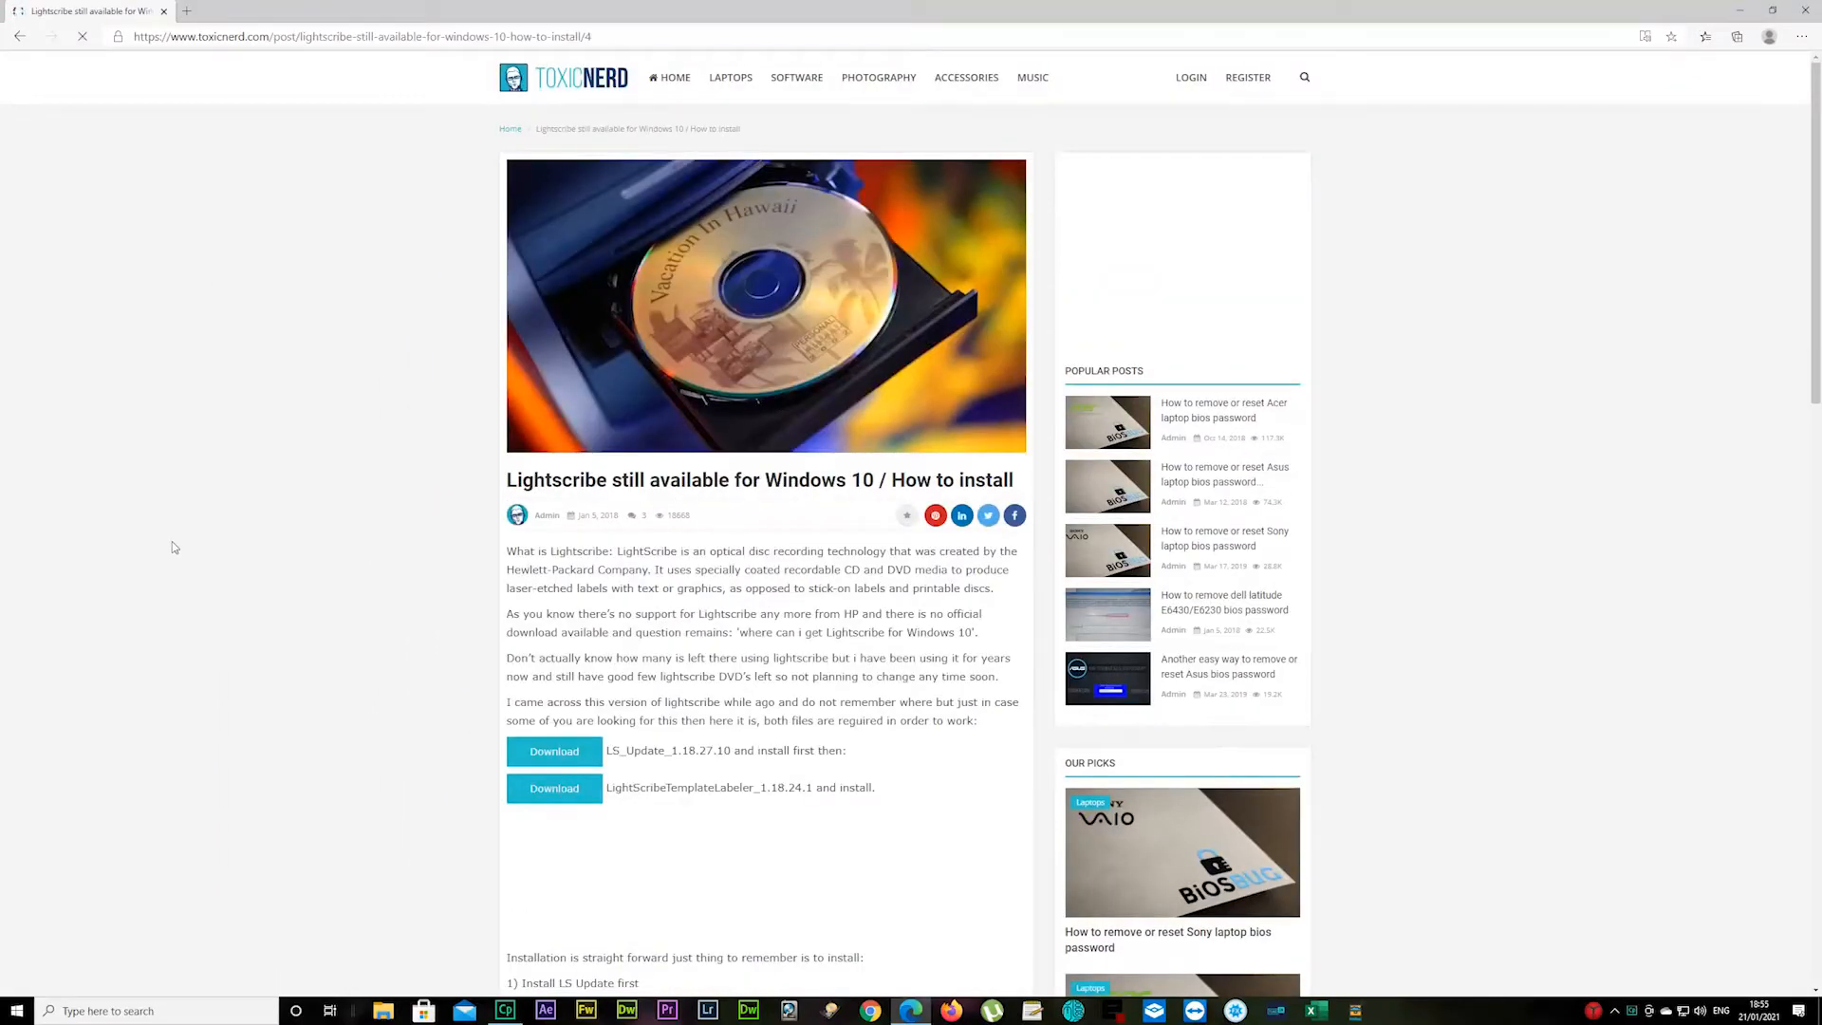
scroll("down", 3)
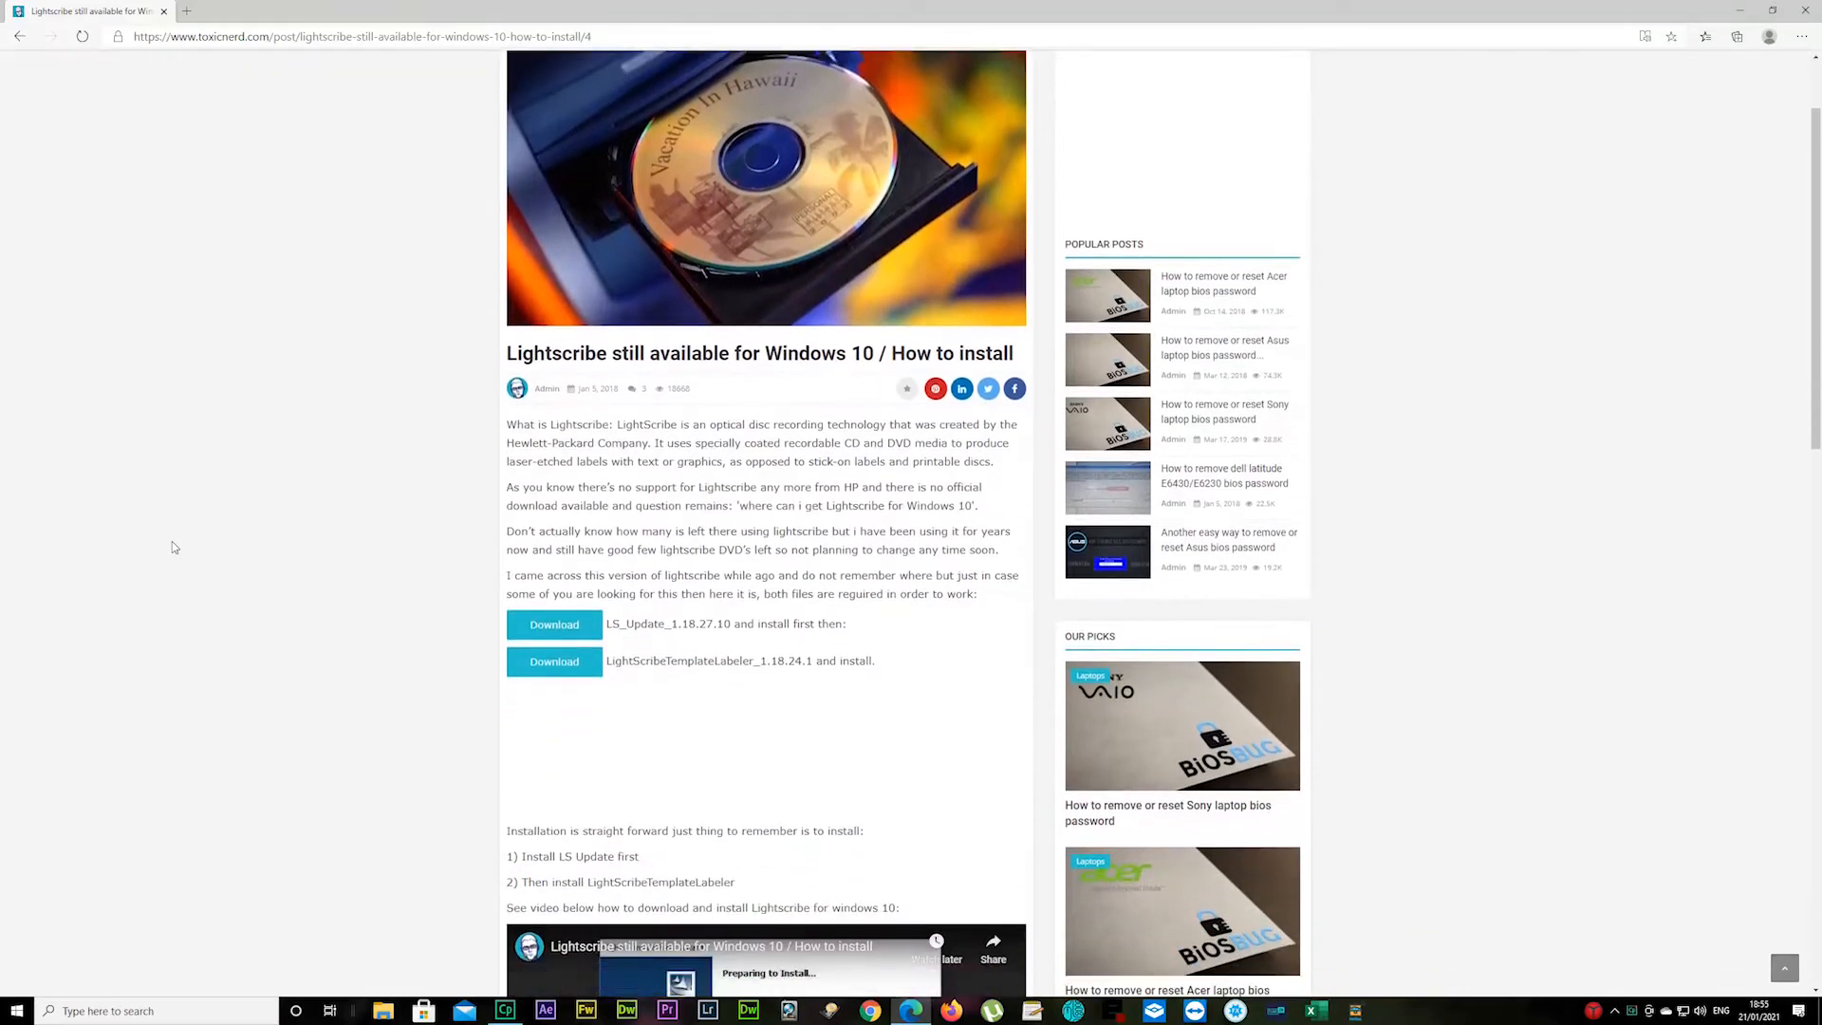
scroll("down", 3)
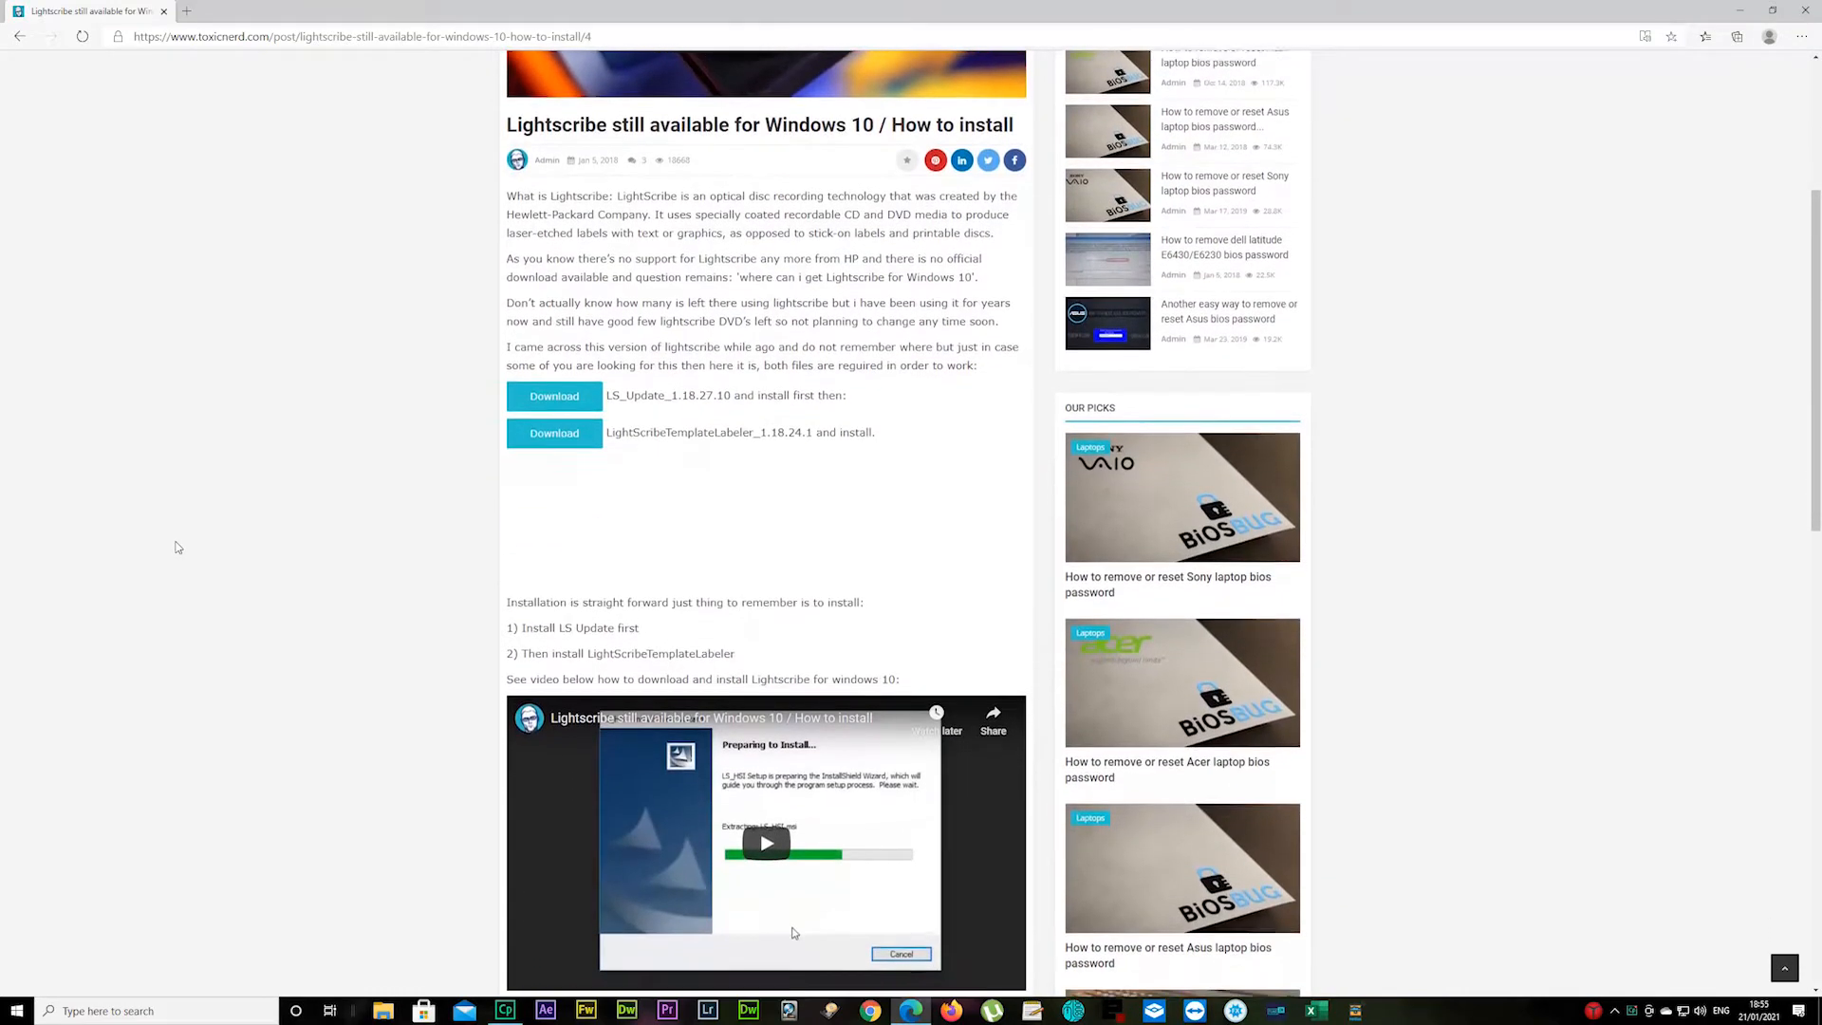
scroll("down", 3)
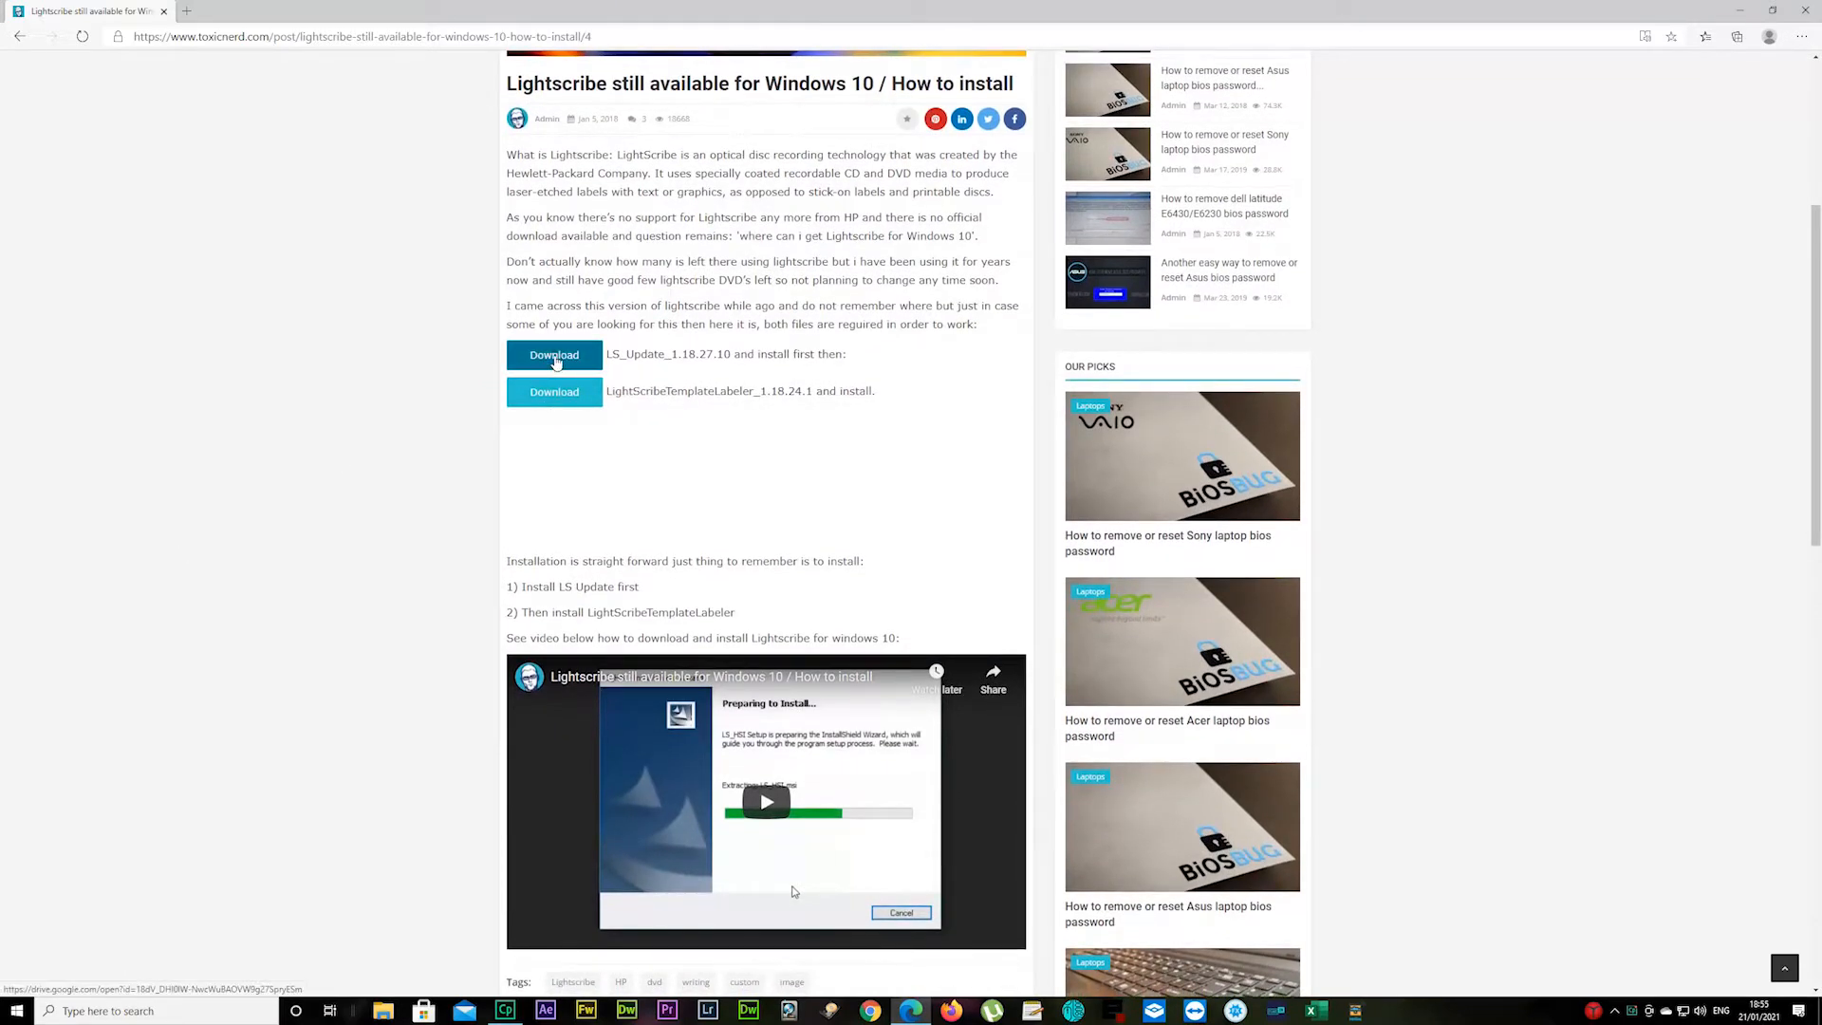
Download the LS_Update_1.18.27.10 installer from the first Google Drive link
left_click(552, 355)
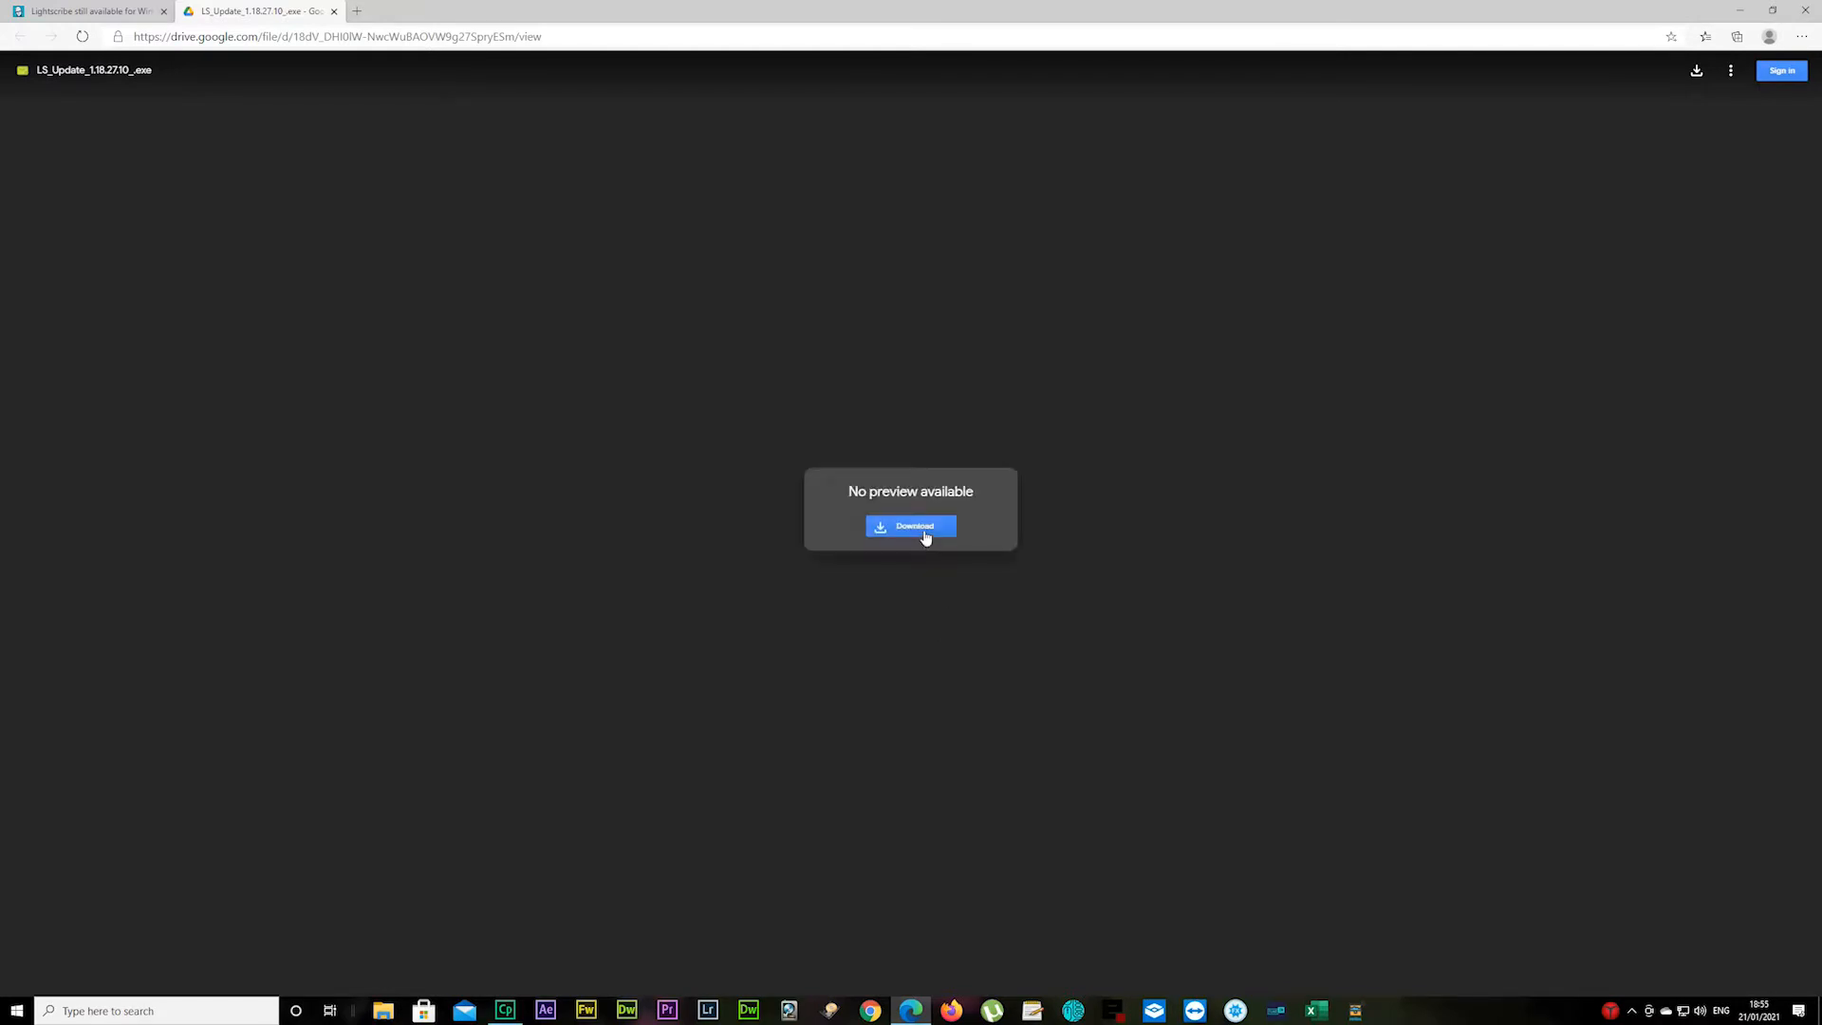
left_click(910, 526)
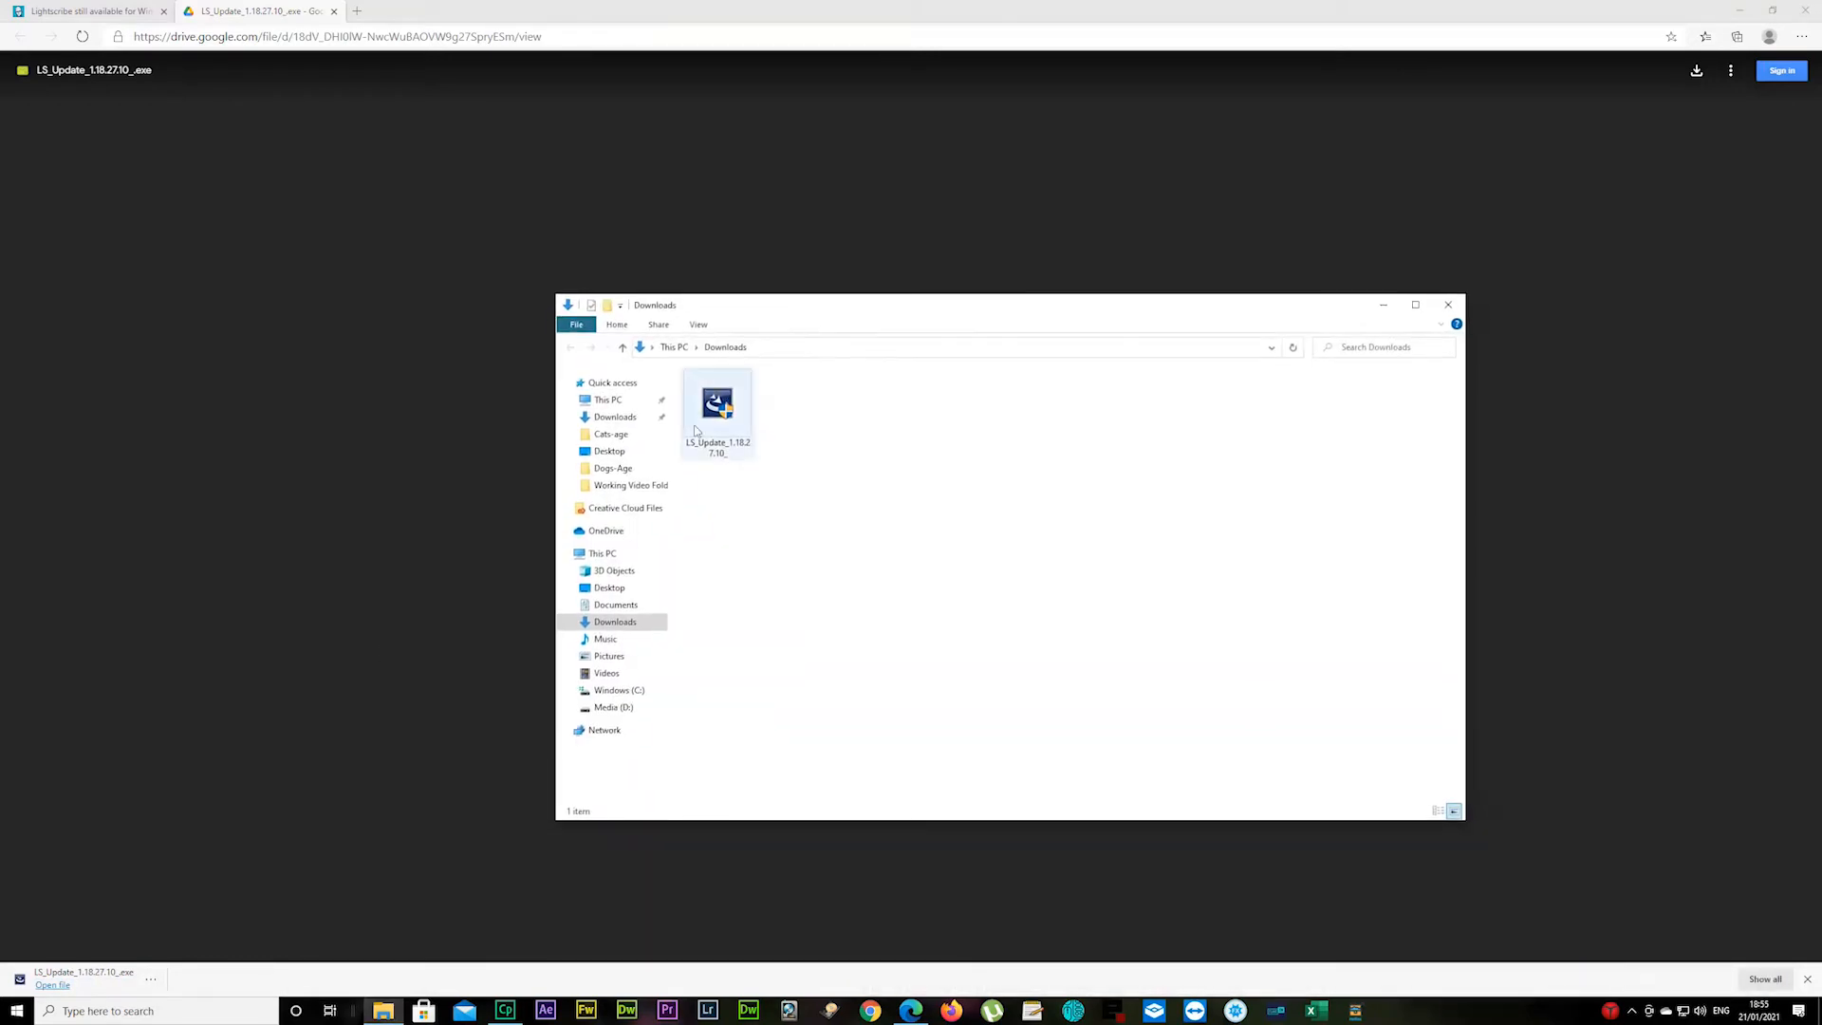
Run LS_Update from Downloads and install LightScribe System Software through the wizard
double_click(717, 404)
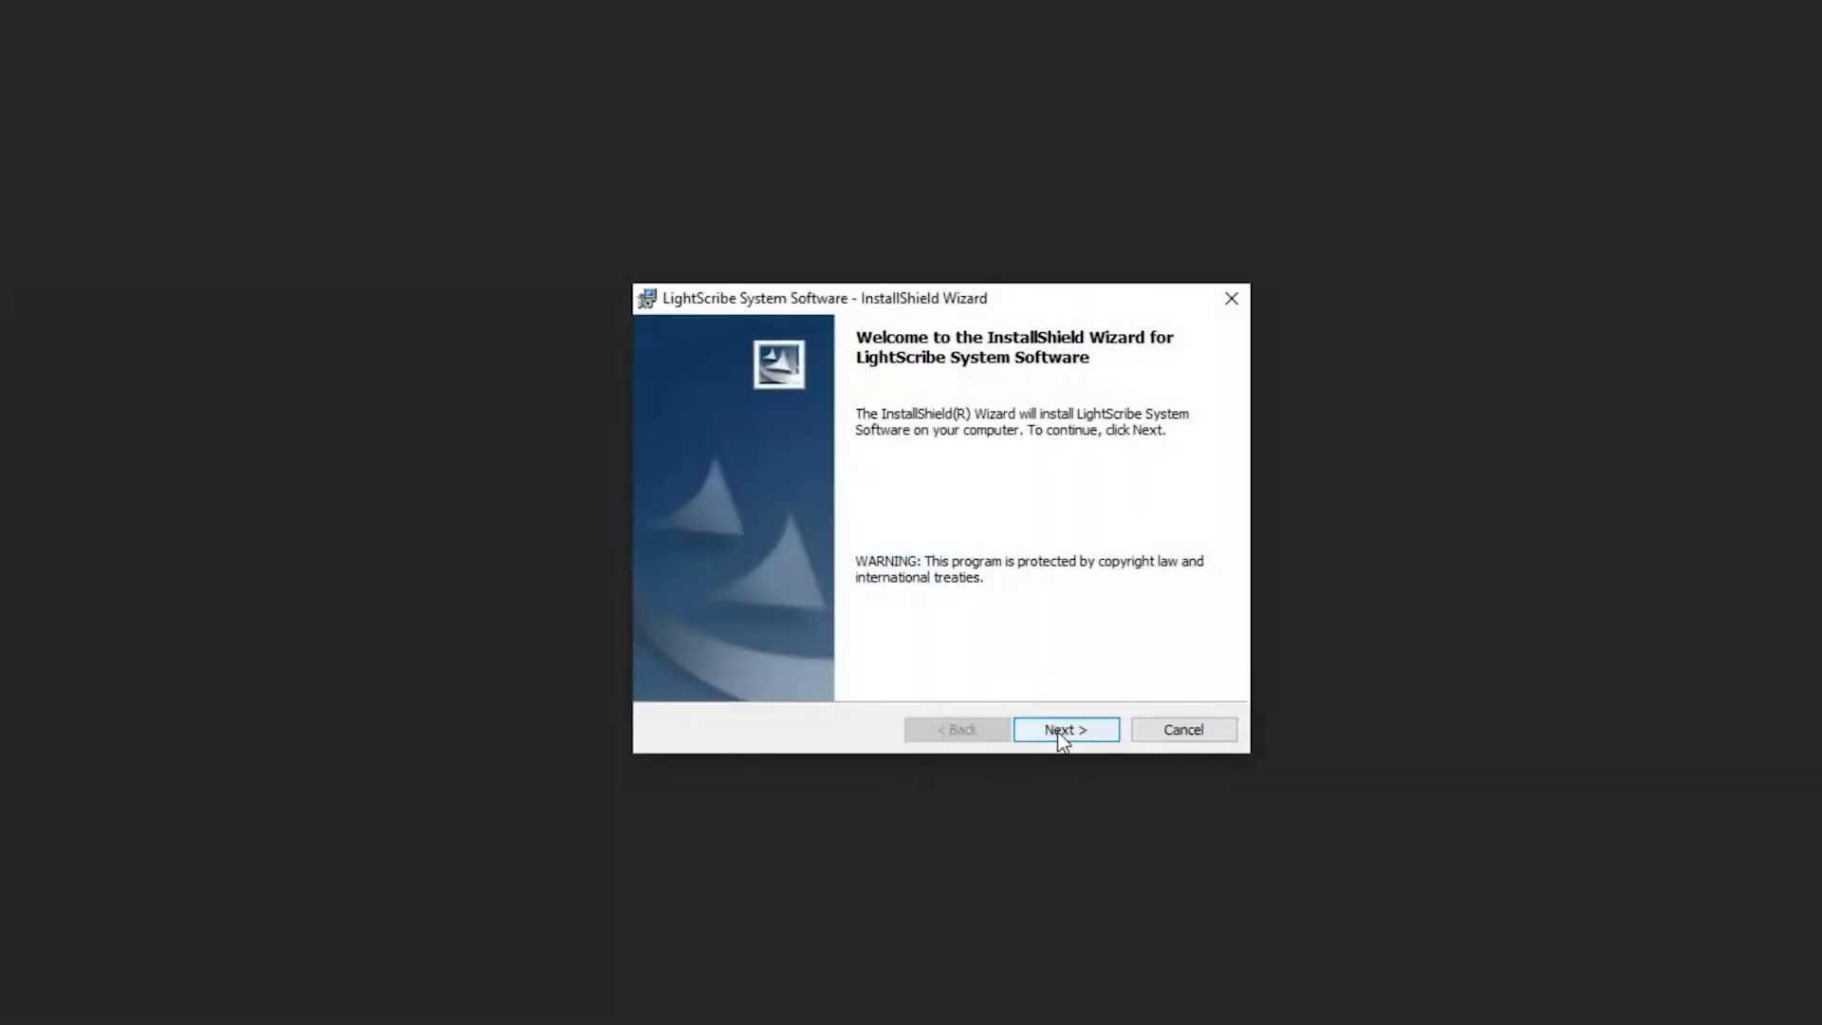
left_click(1064, 728)
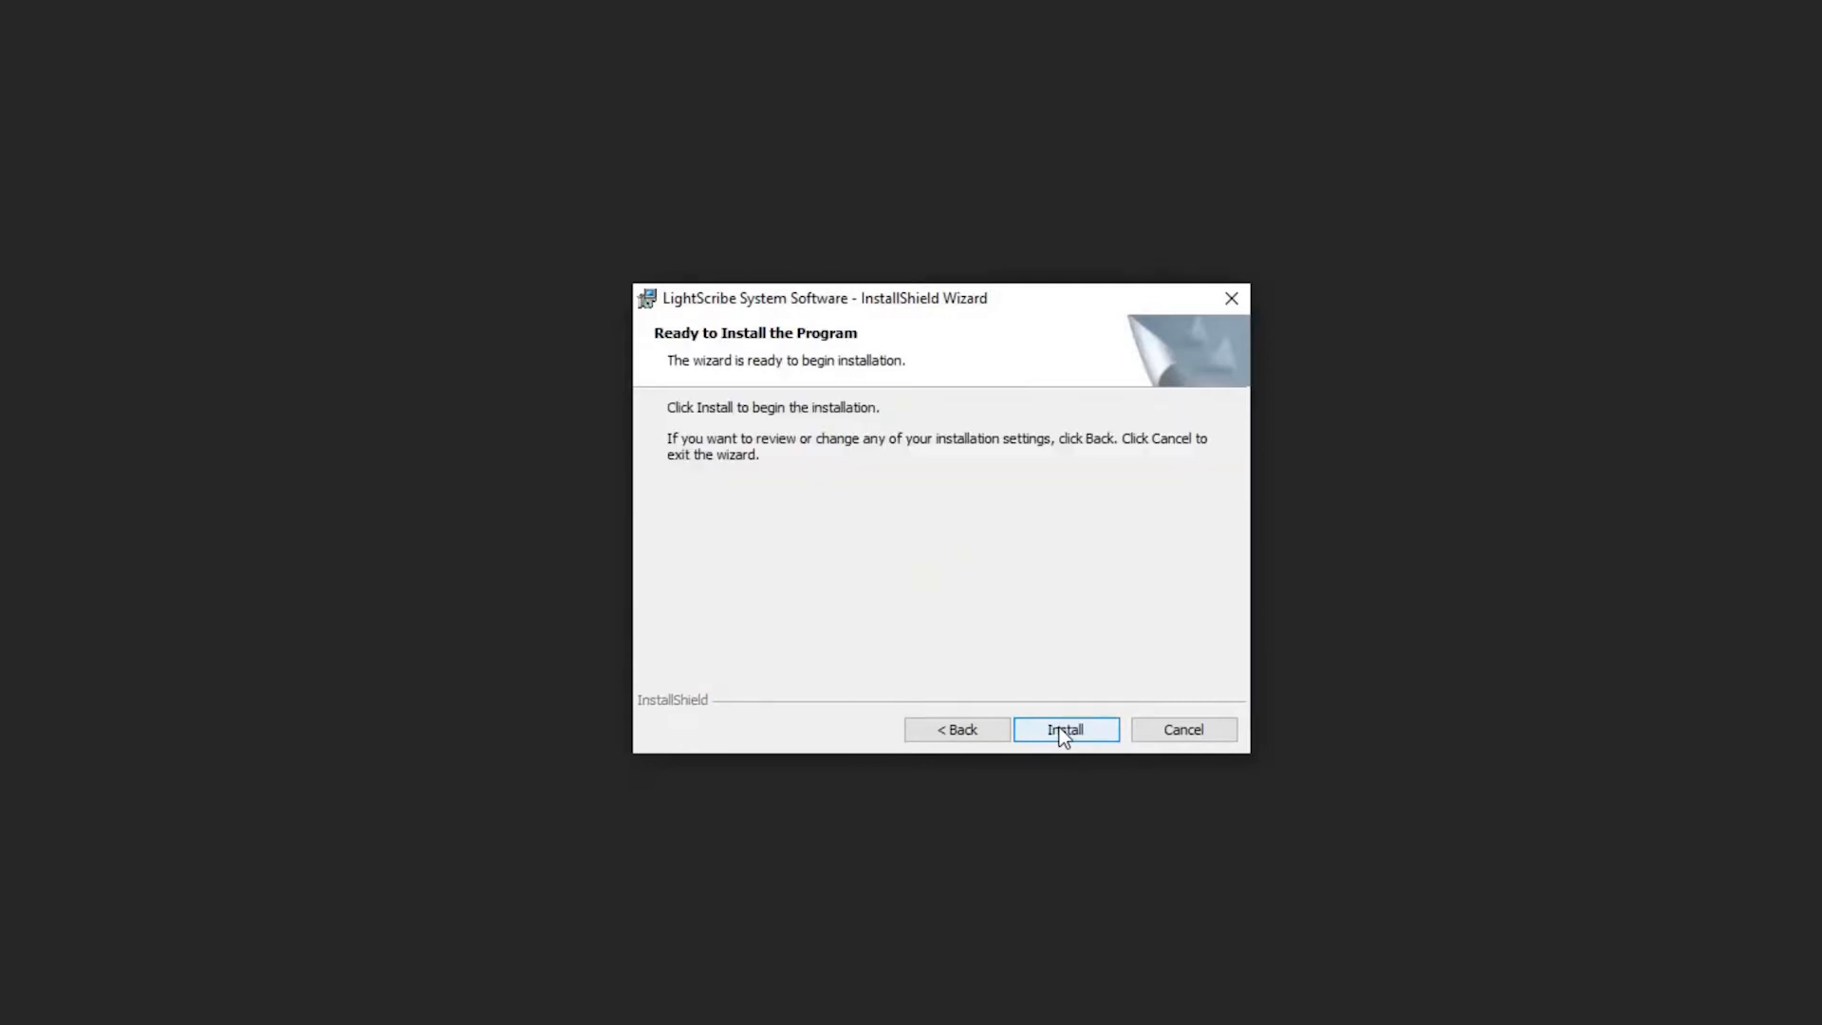
left_click(1062, 729)
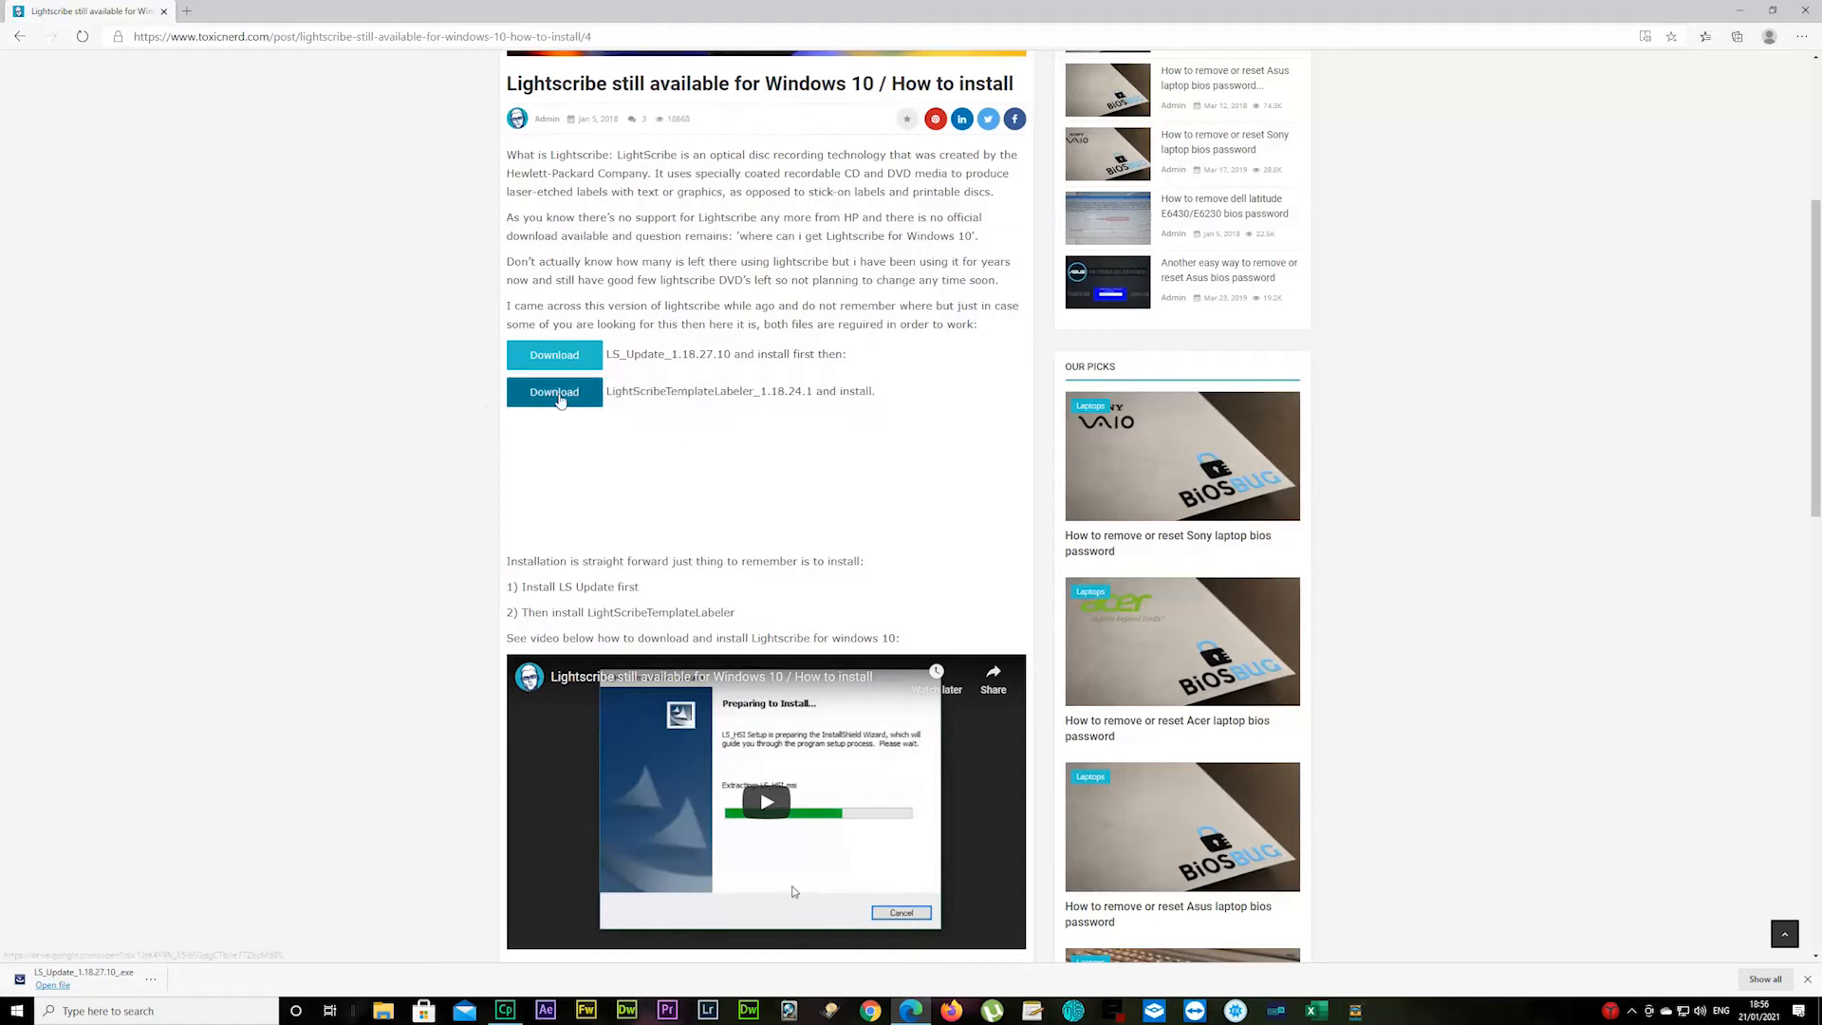
Download LightScribeTemplateLabeler_1.18.24.1 from the second link and reveal it in its folder
left_click(552, 391)
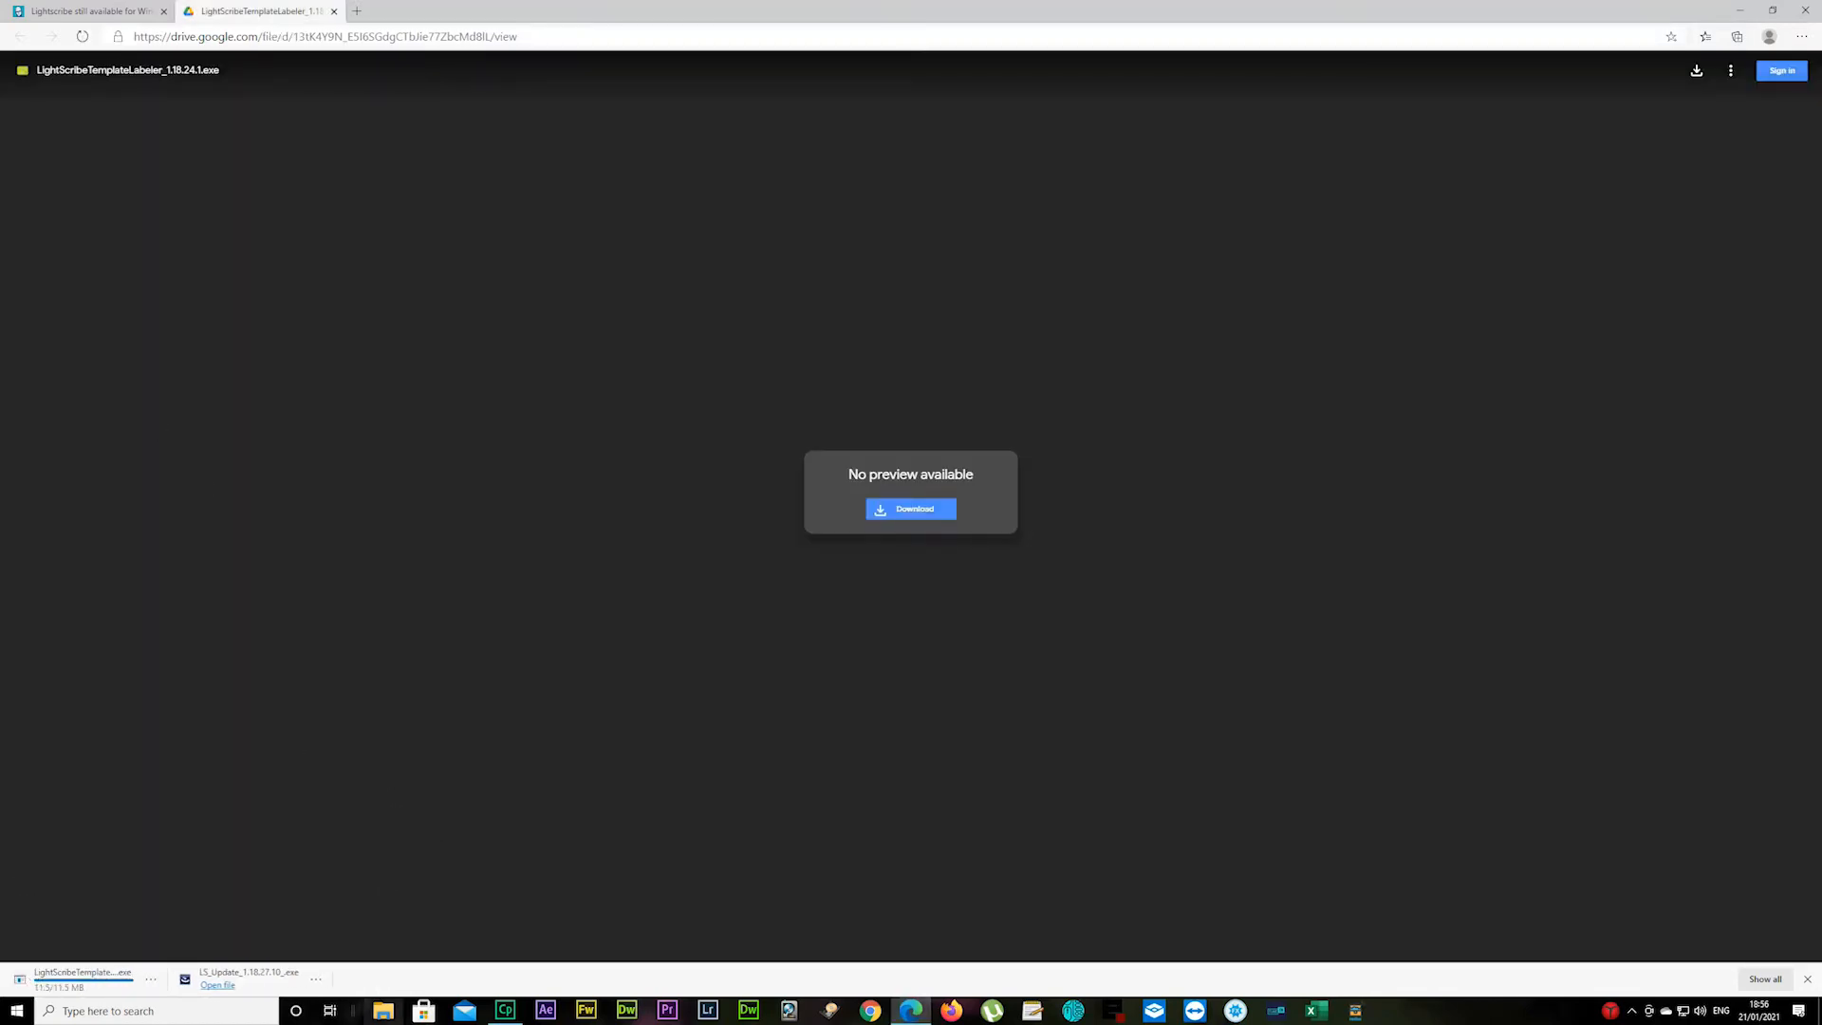
right_click(381, 1010)
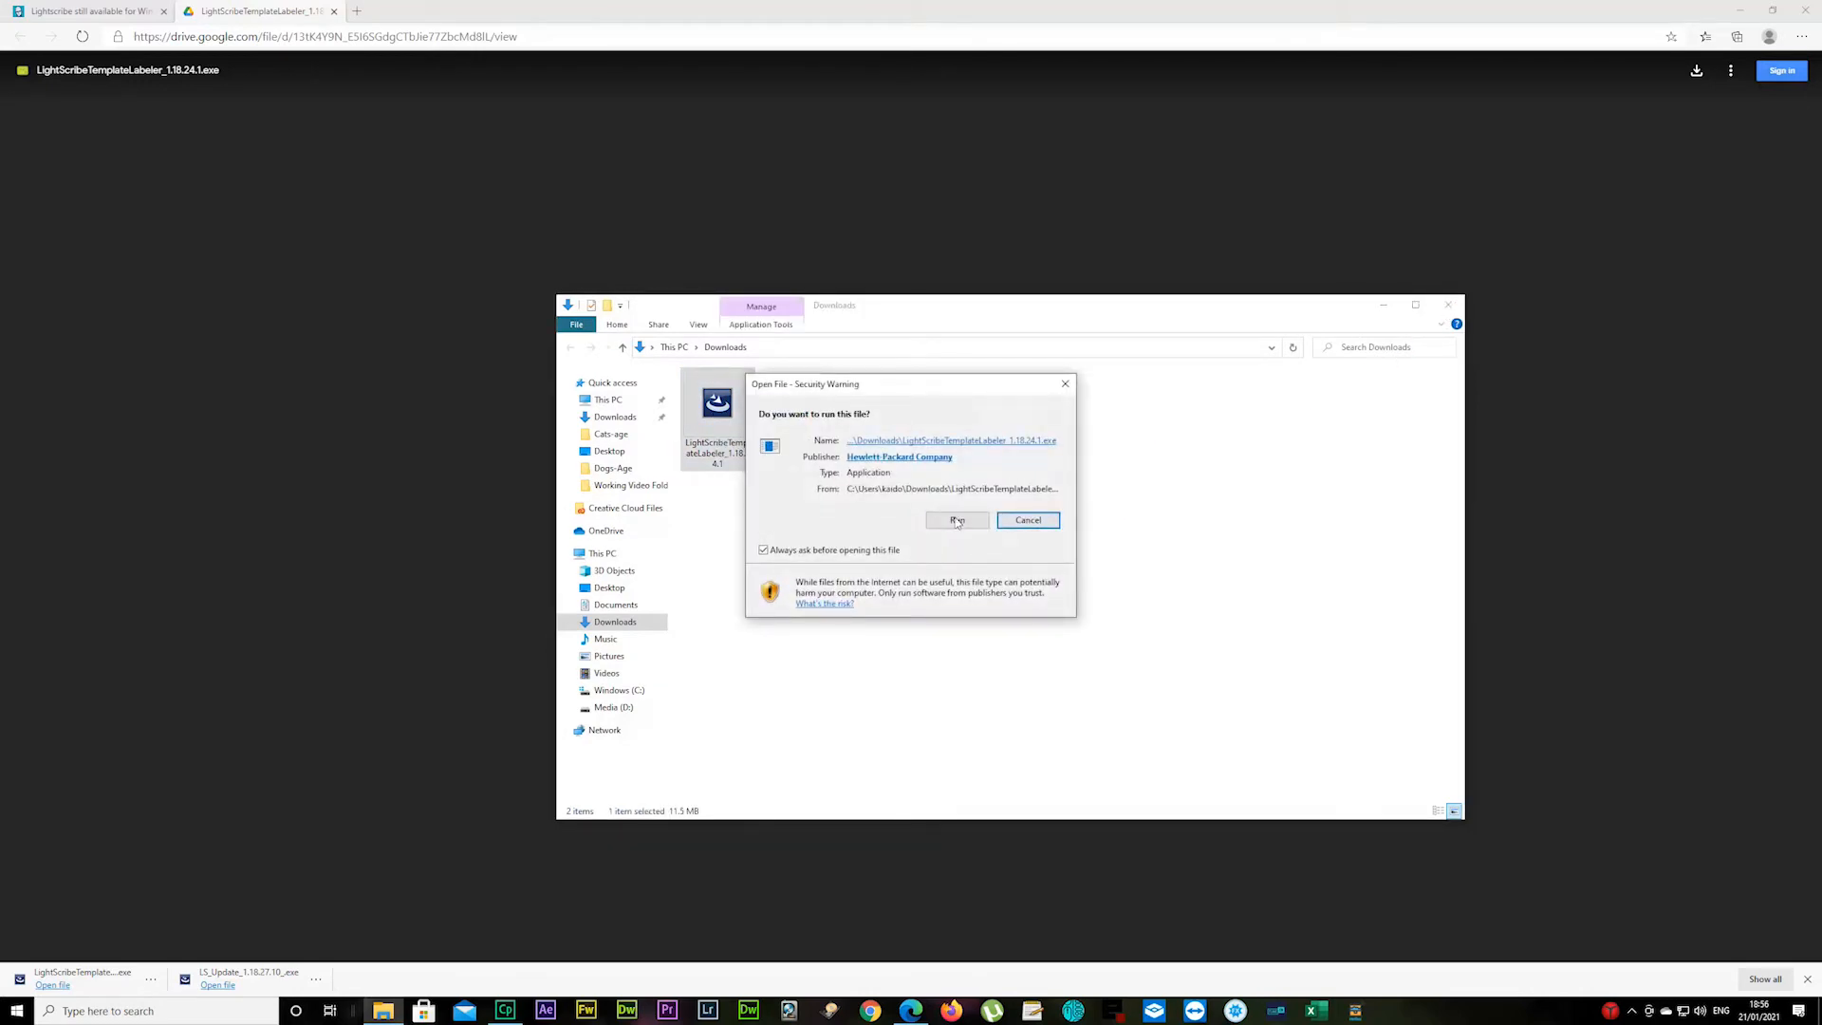
Allow the Template Labeler installer to run past the security warning
left_click(956, 519)
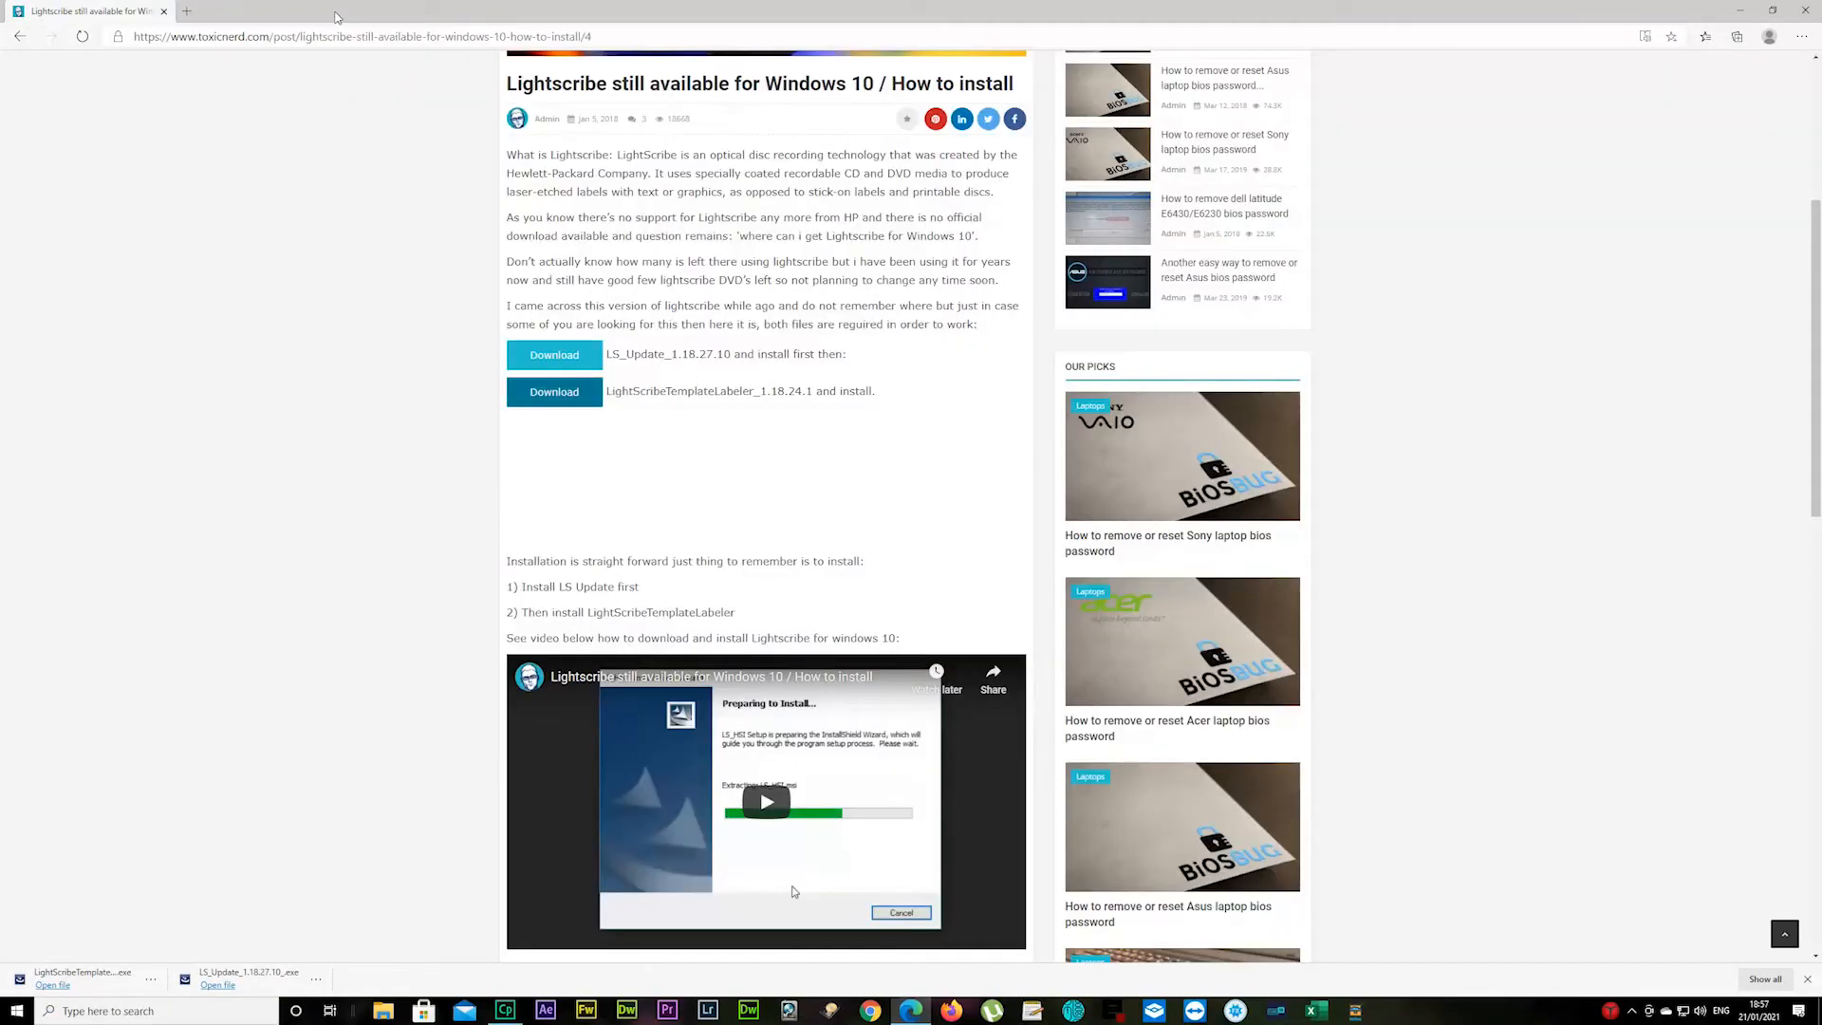
mouse_move(163, 11)
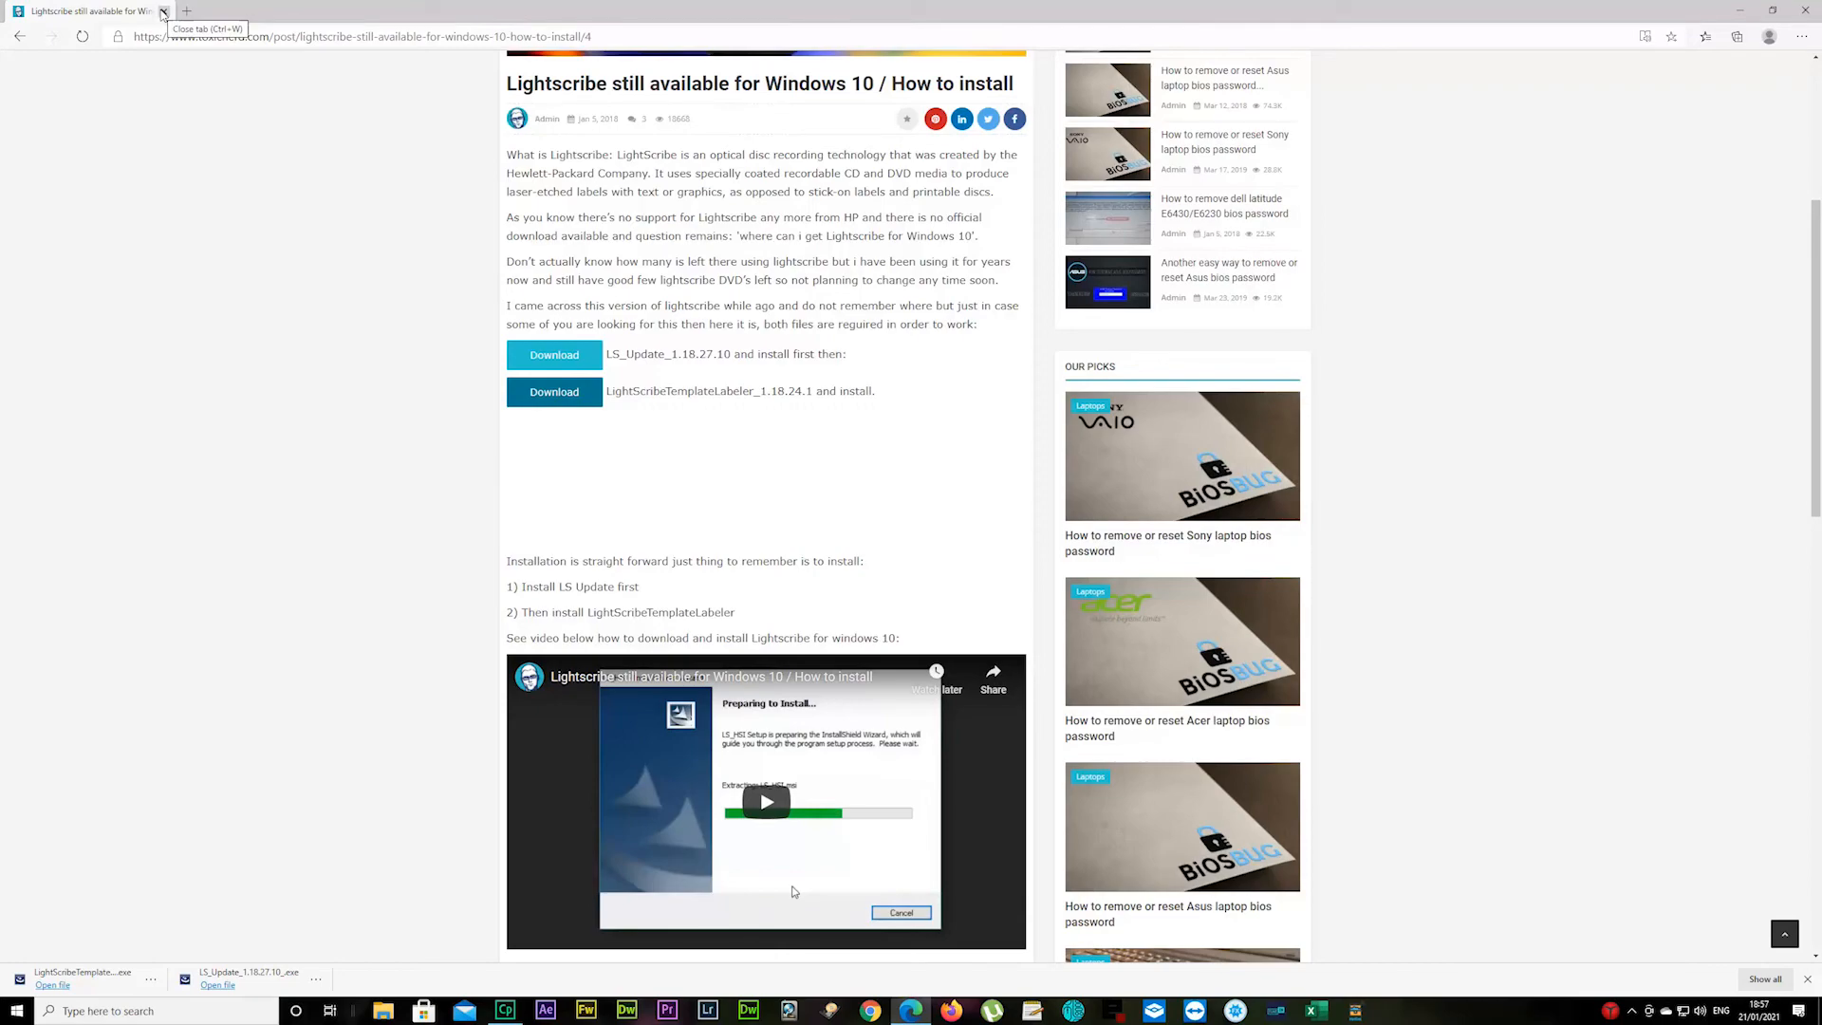
Close Edge, launch LightScribe Template Labeler from its desktop shortcut and browse the template list
left_click(163, 12)
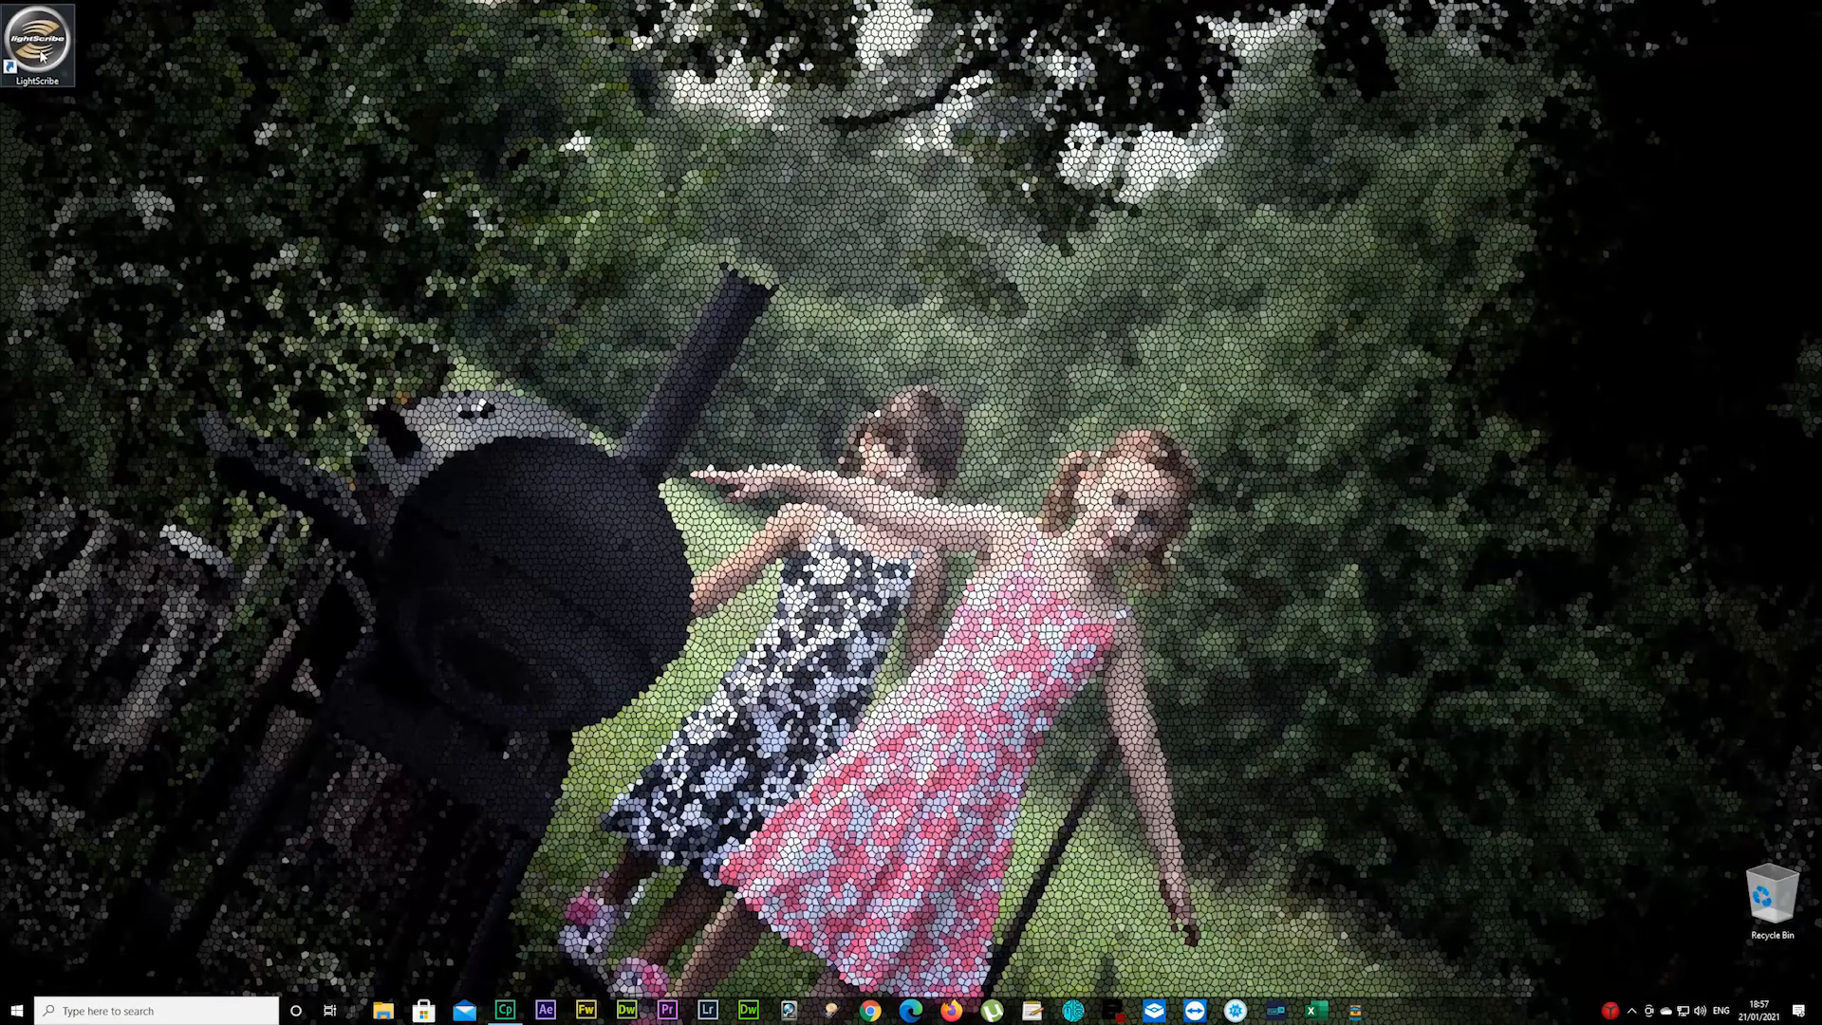
double_click(38, 40)
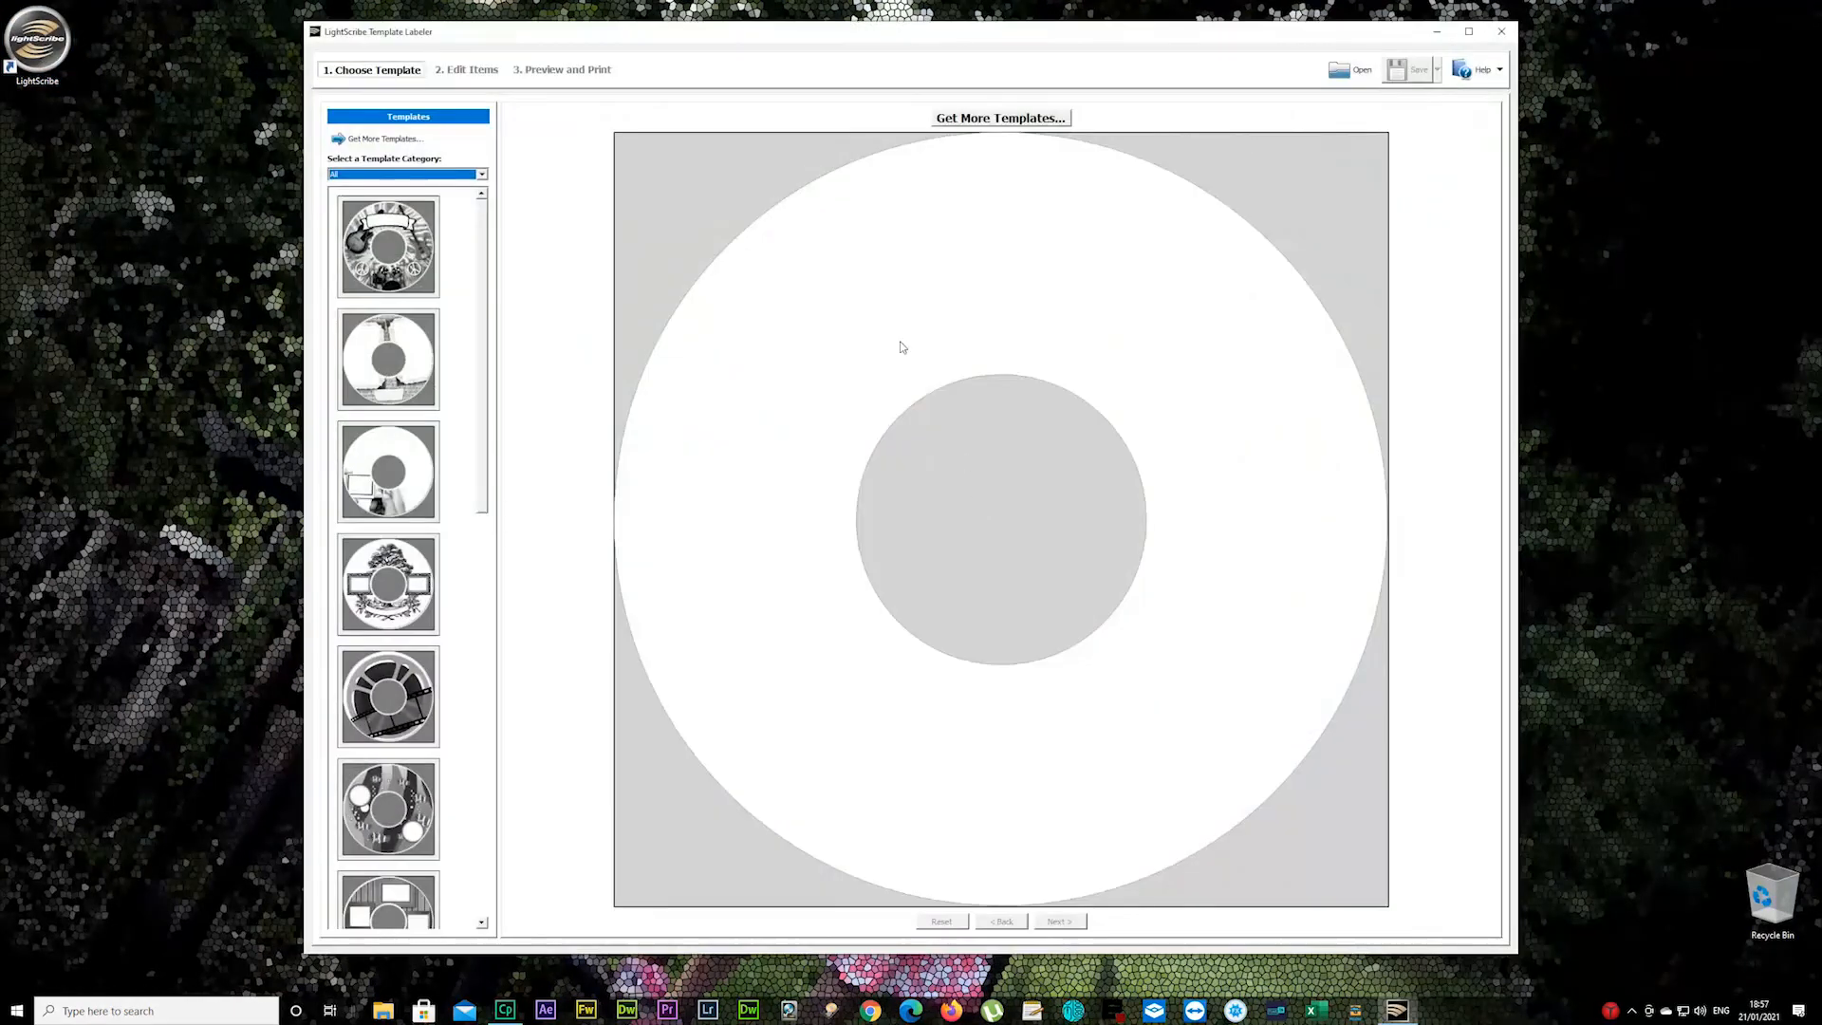
scroll("down", 3)
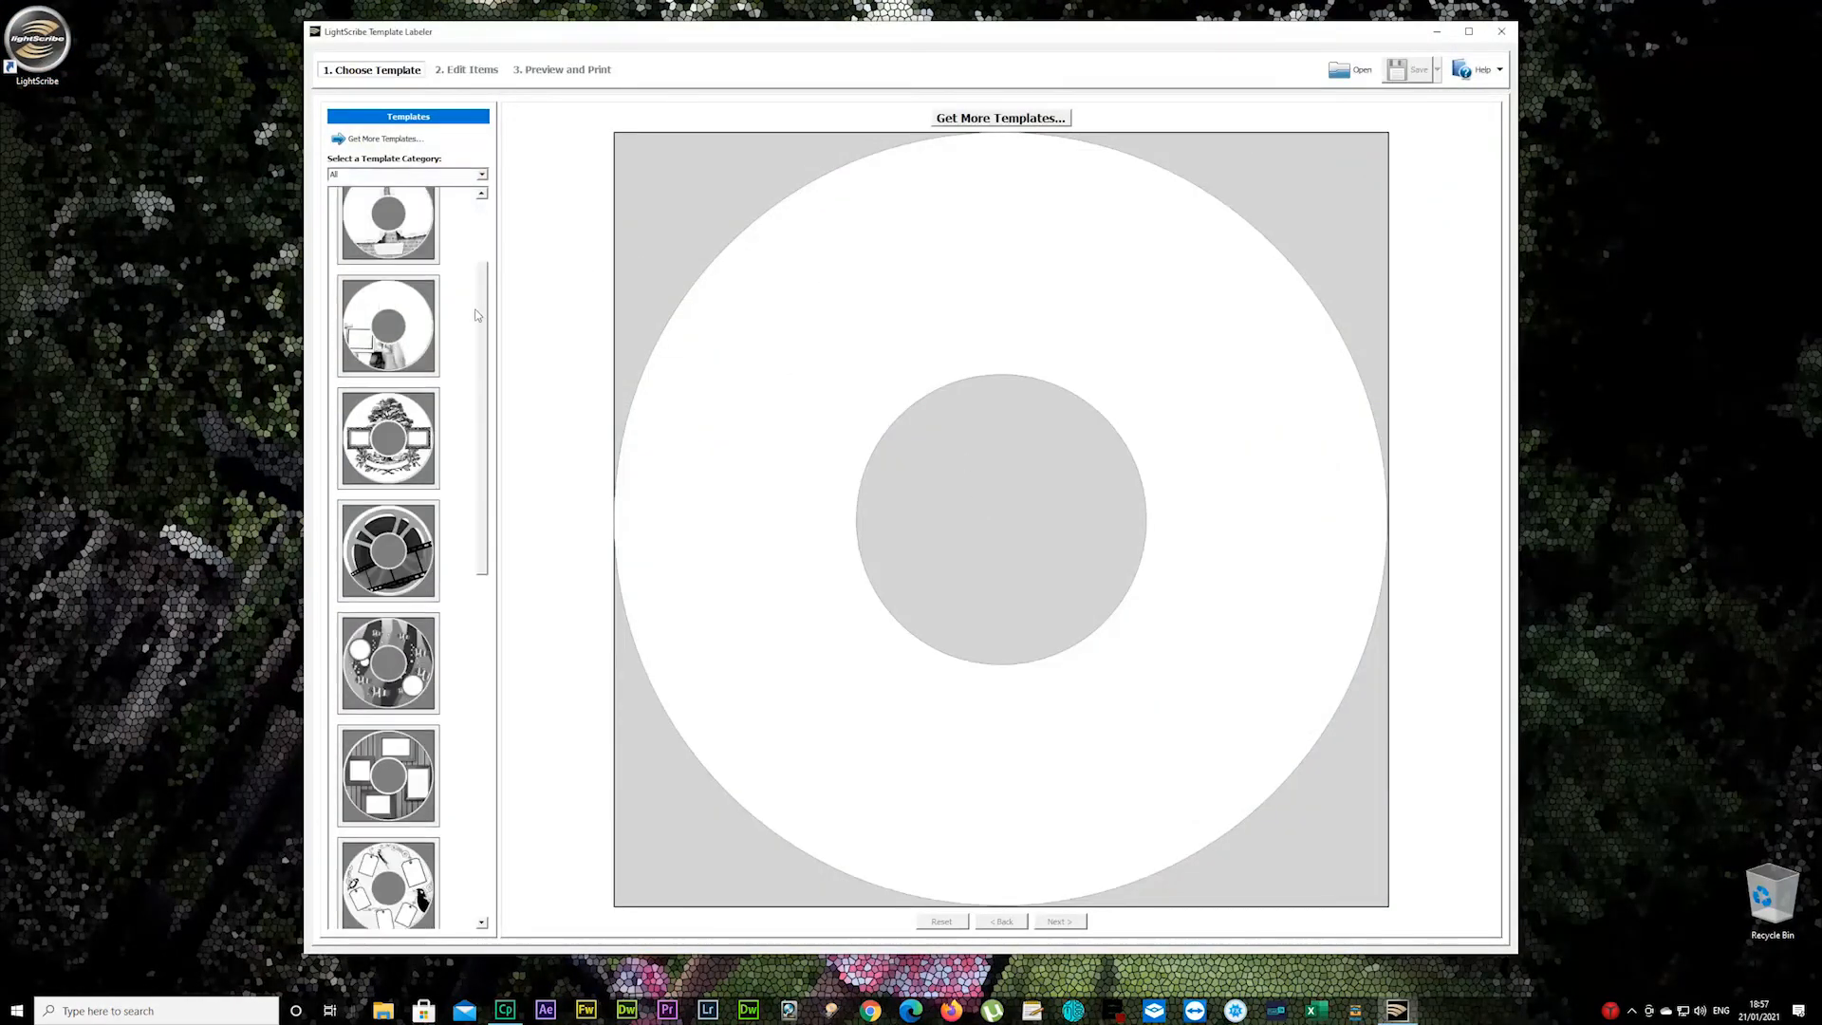
scroll("down", 3)
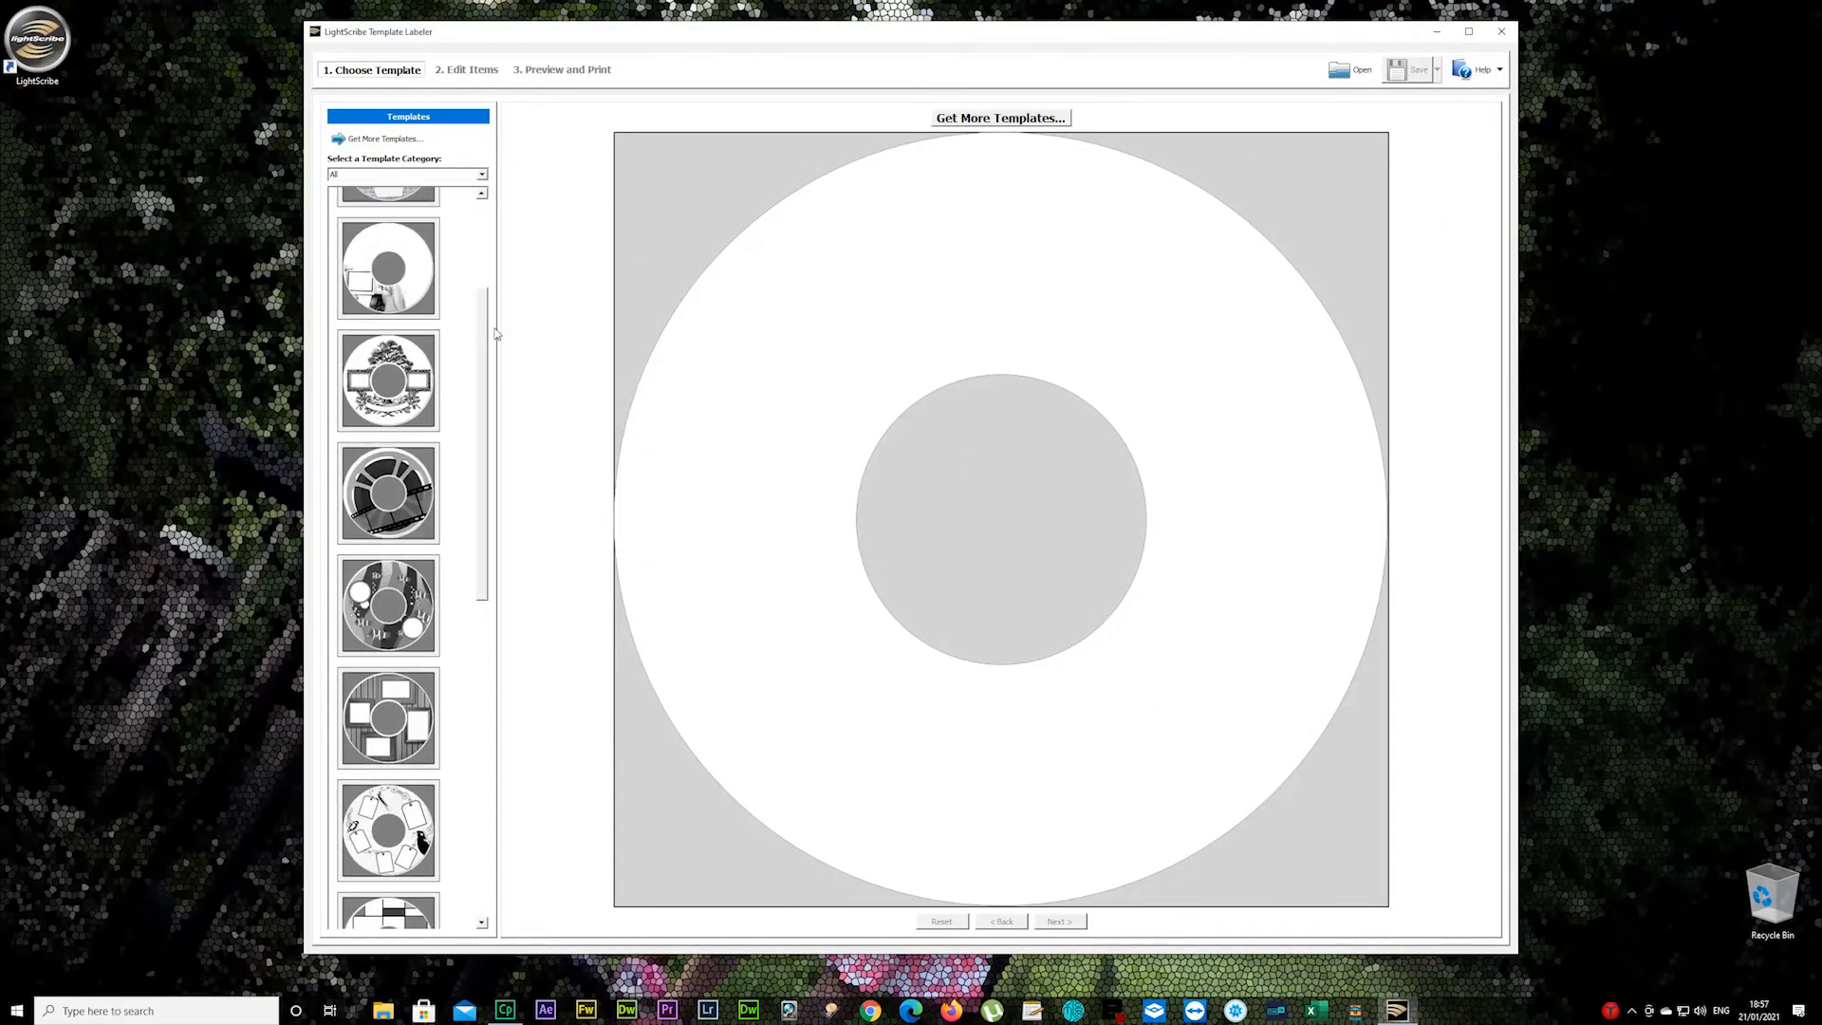
scroll("up", 3)
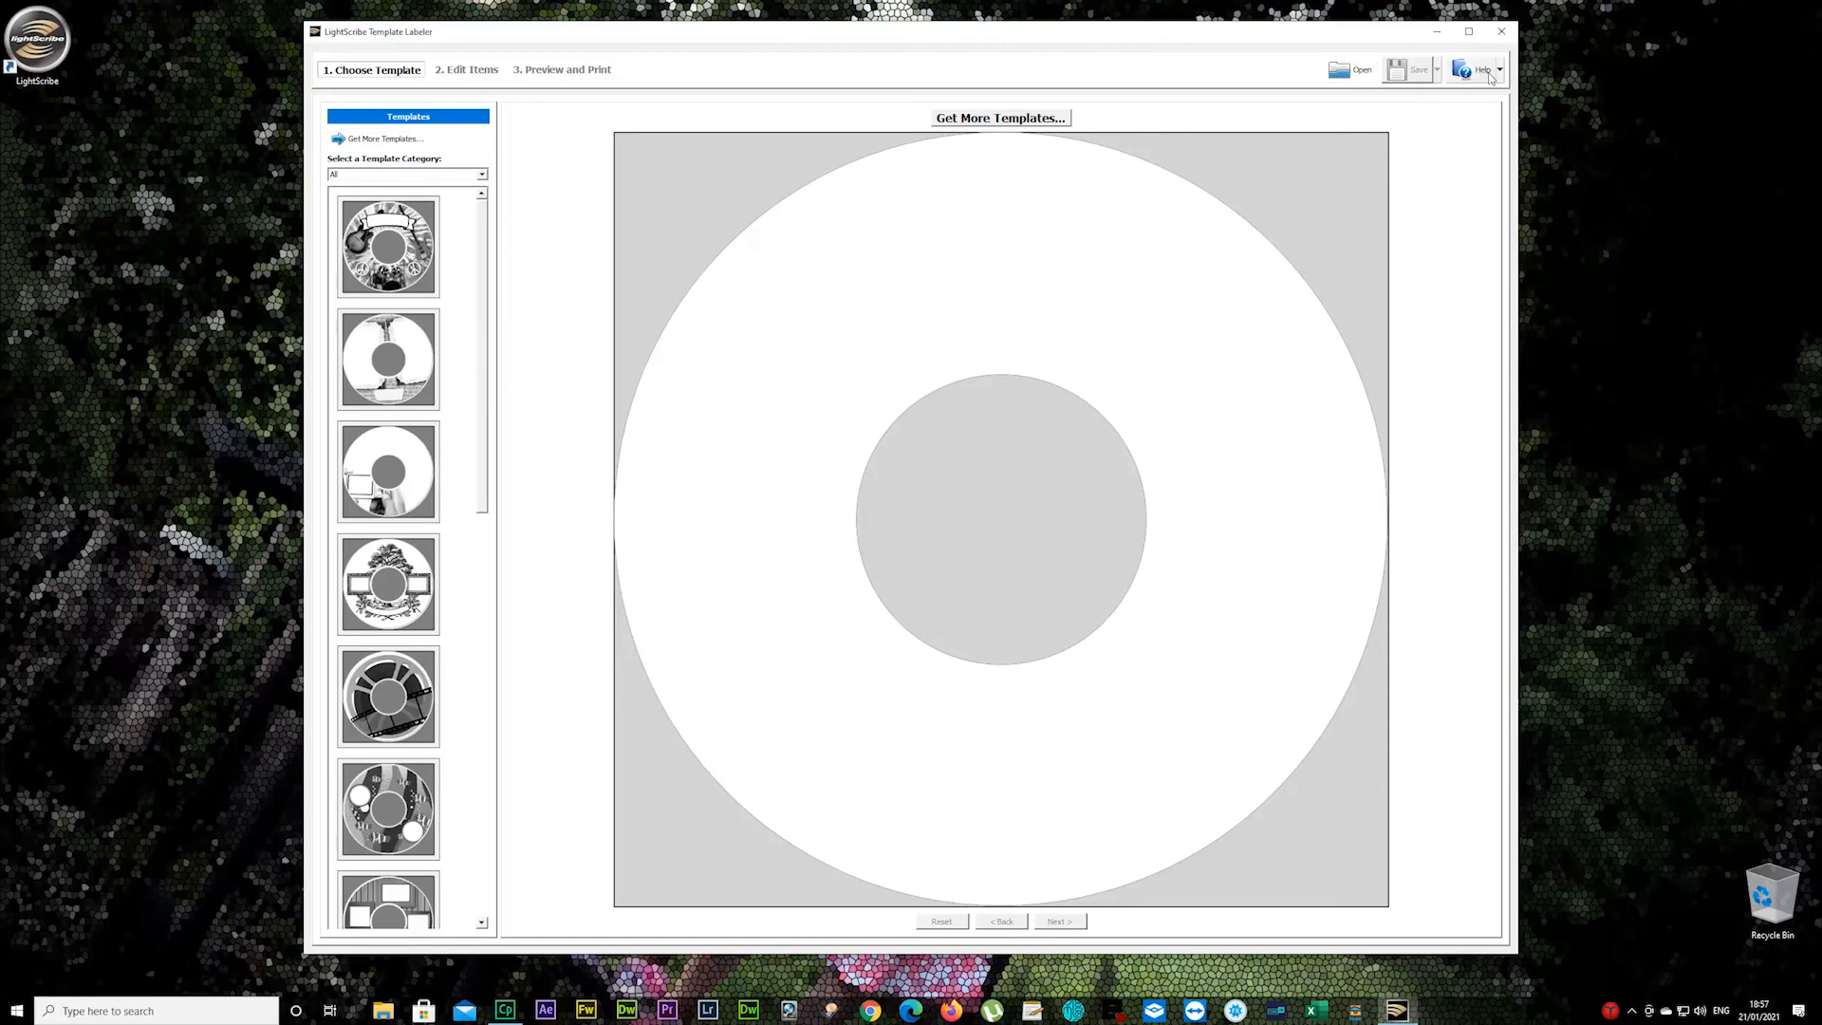
mouse_move(1121, 305)
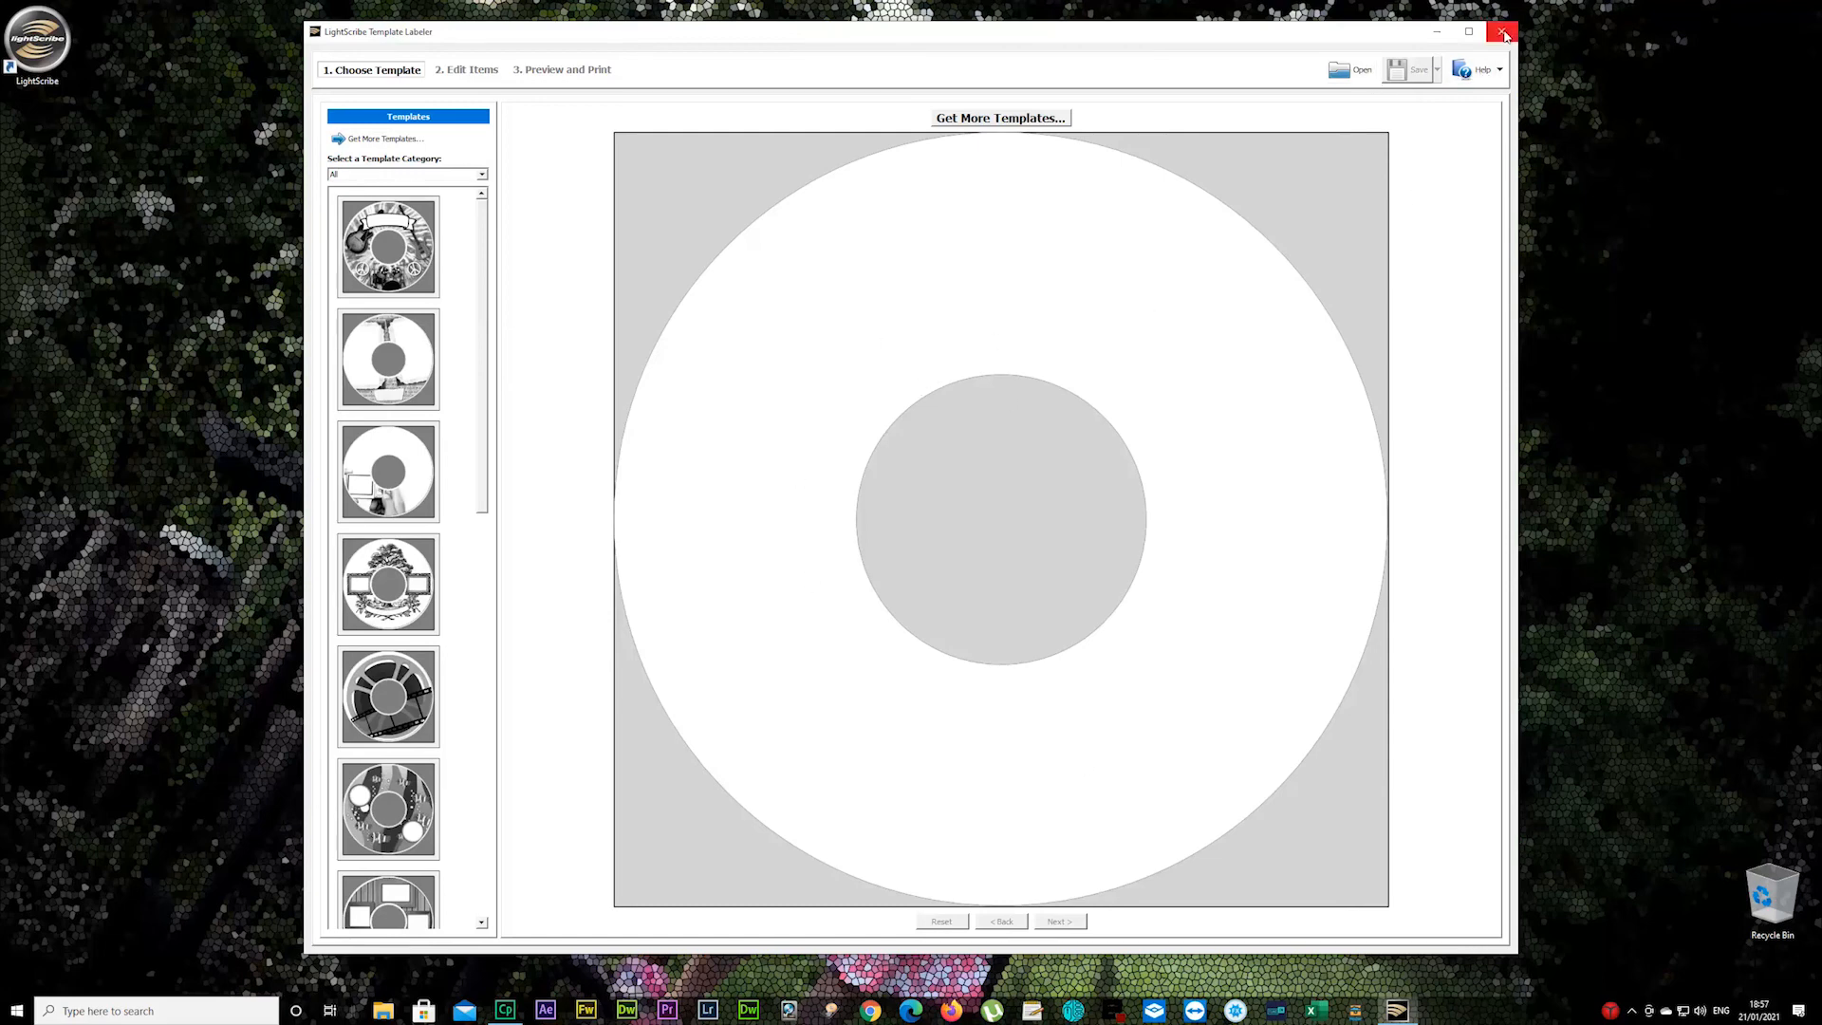
mouse_move(1503, 34)
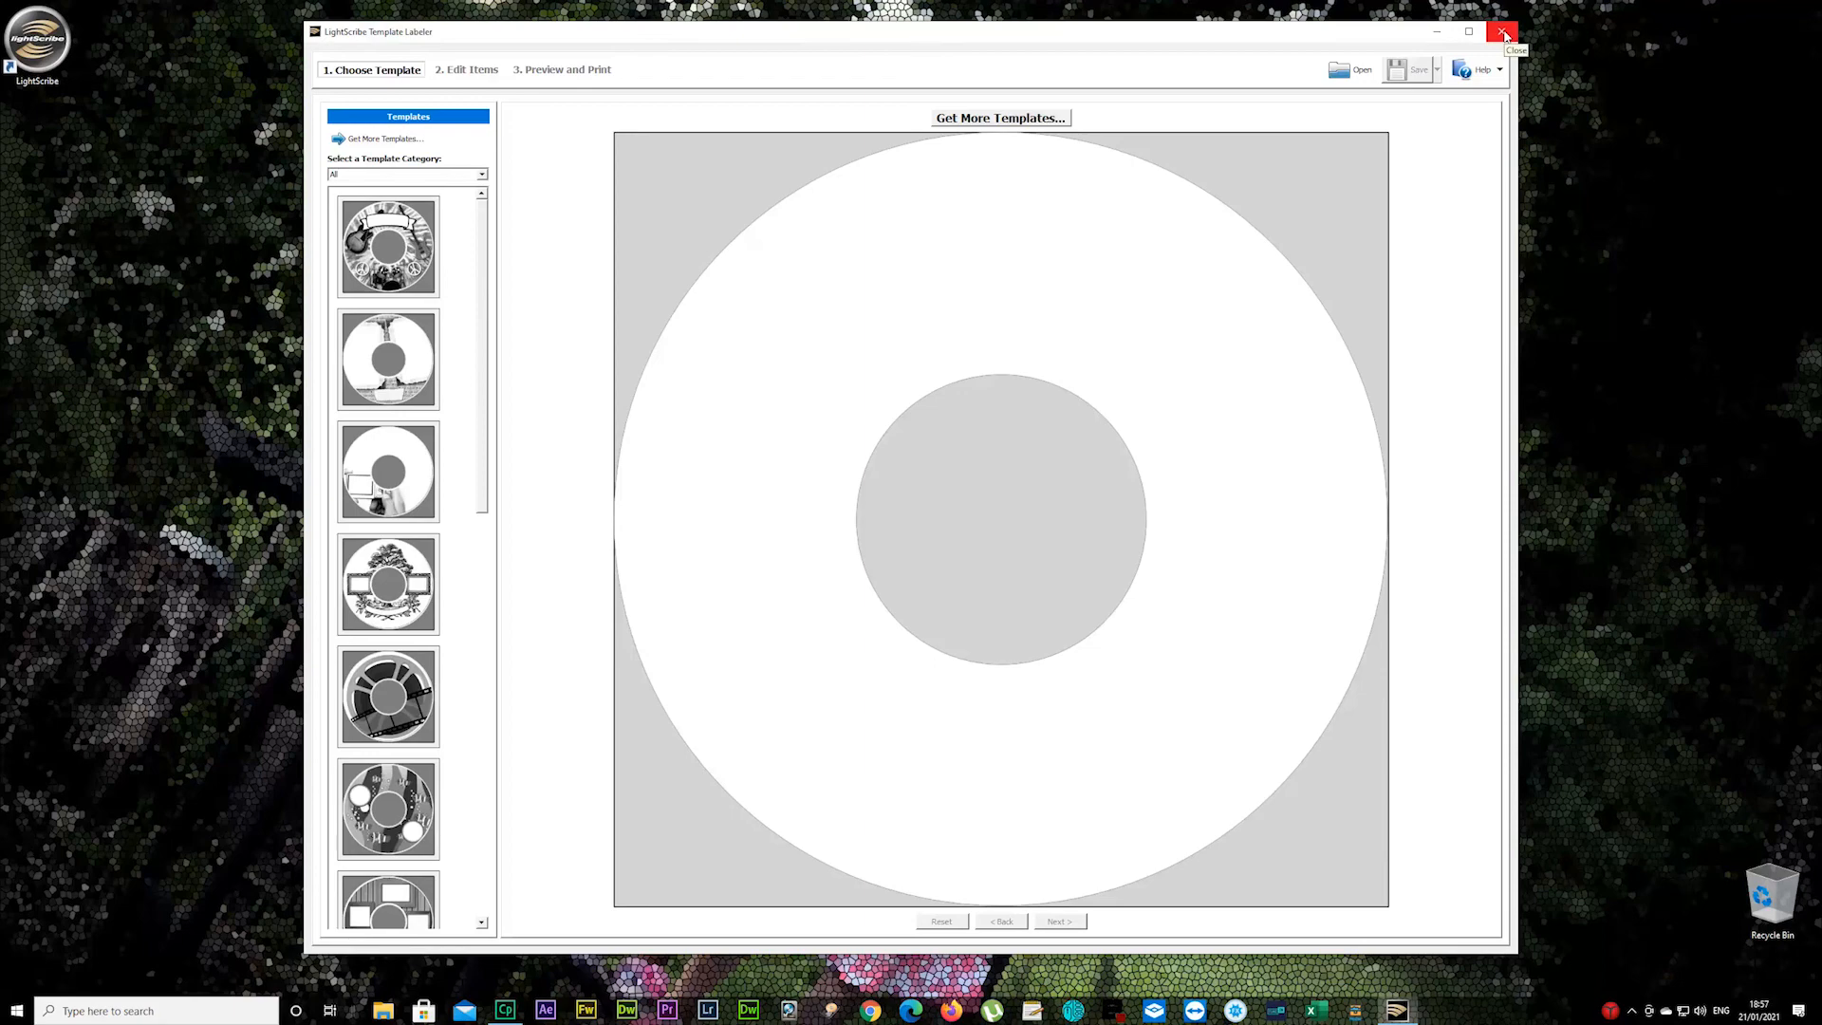